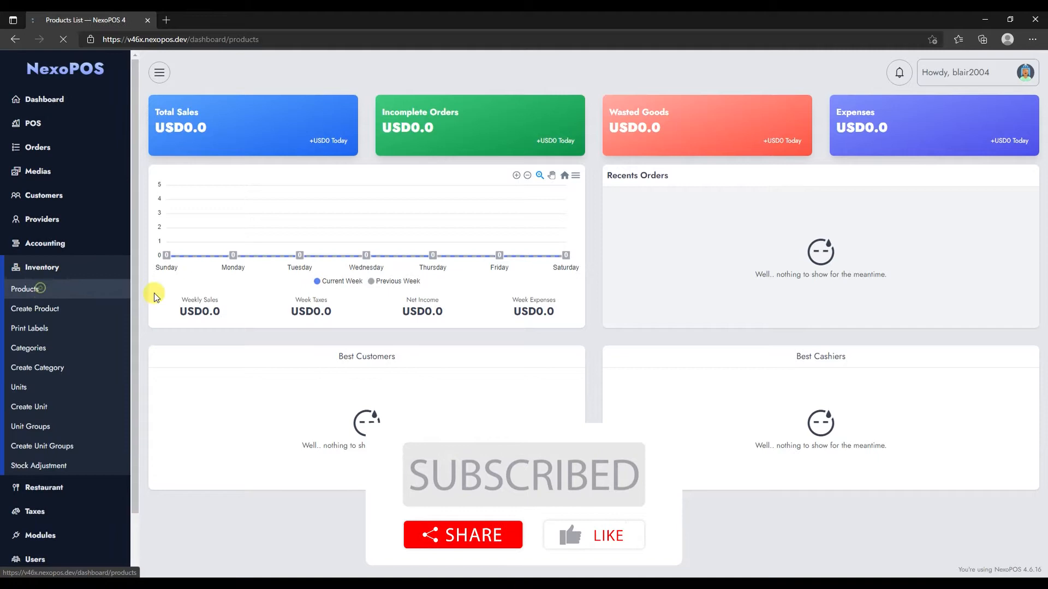
Preview Iphone Se2022's quantities: Piece unit, USD440 sale, USD400 wholesale, zero stock
{"action": "left_click", "coordinate": [26, 289]}
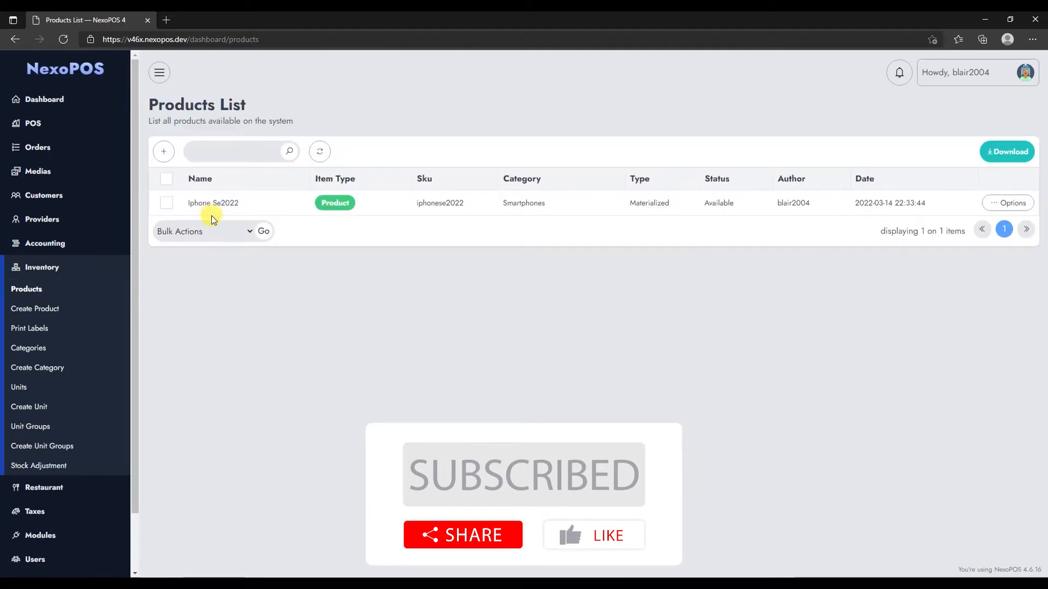
{"action": "mouse_move", "coordinate": [618, 220]}
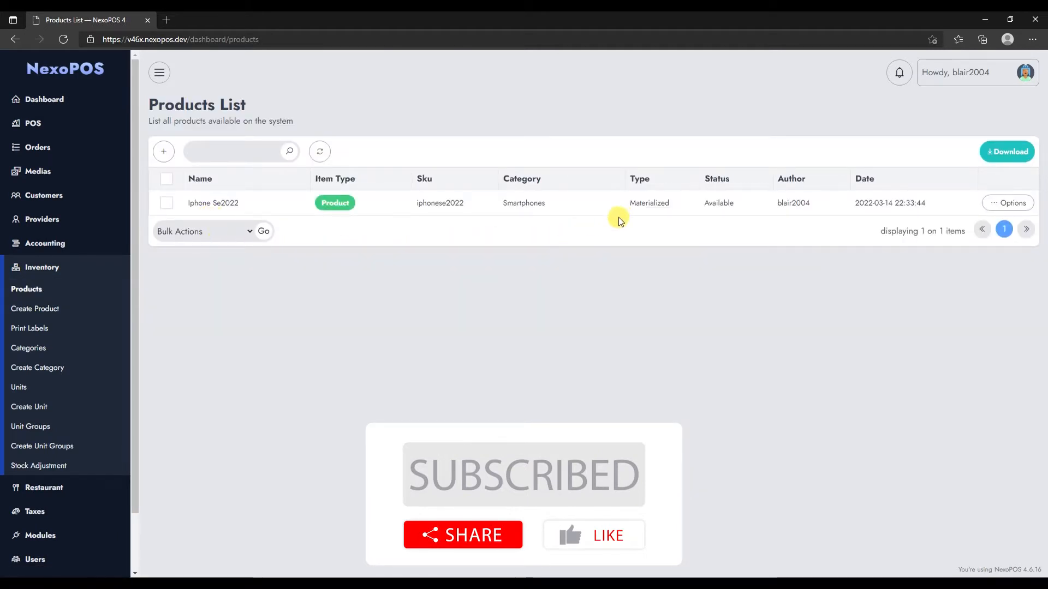
{"action": "mouse_move", "coordinate": [827, 217]}
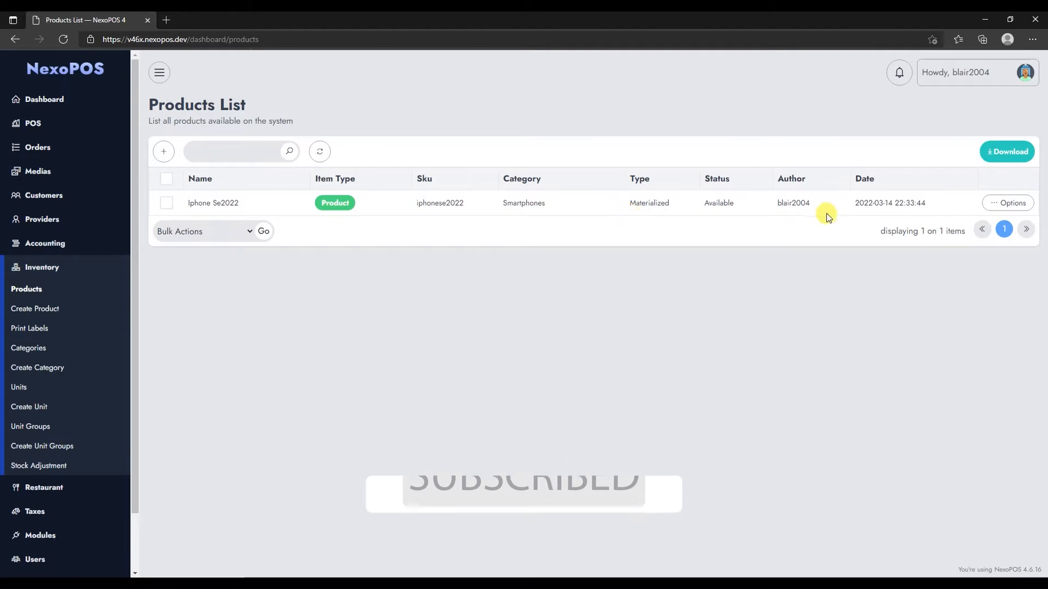
{"action": "left_click", "coordinate": [1008, 202]}
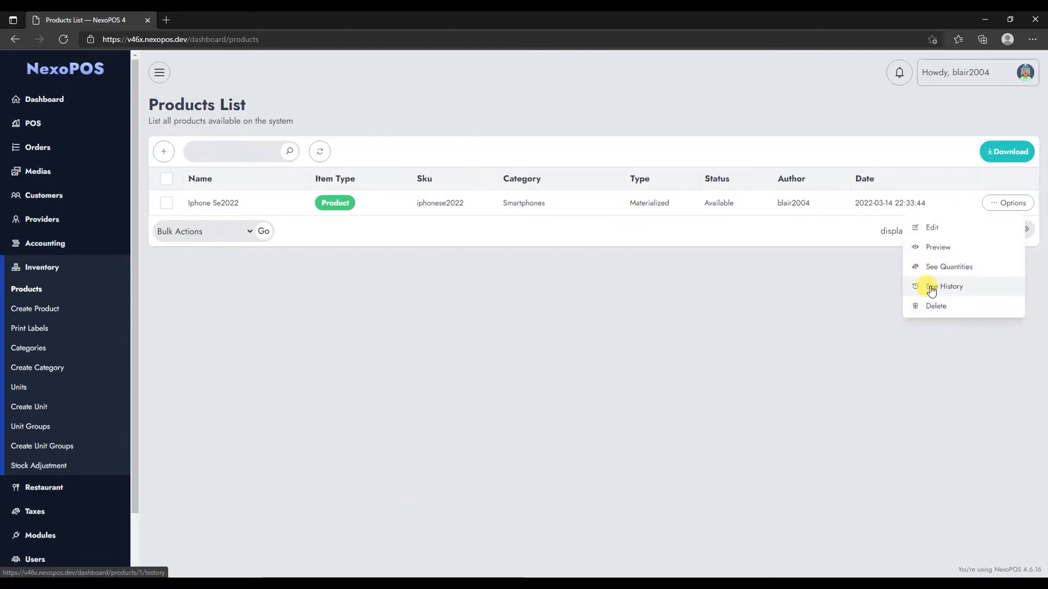
{"action": "left_click", "coordinate": [937, 247]}
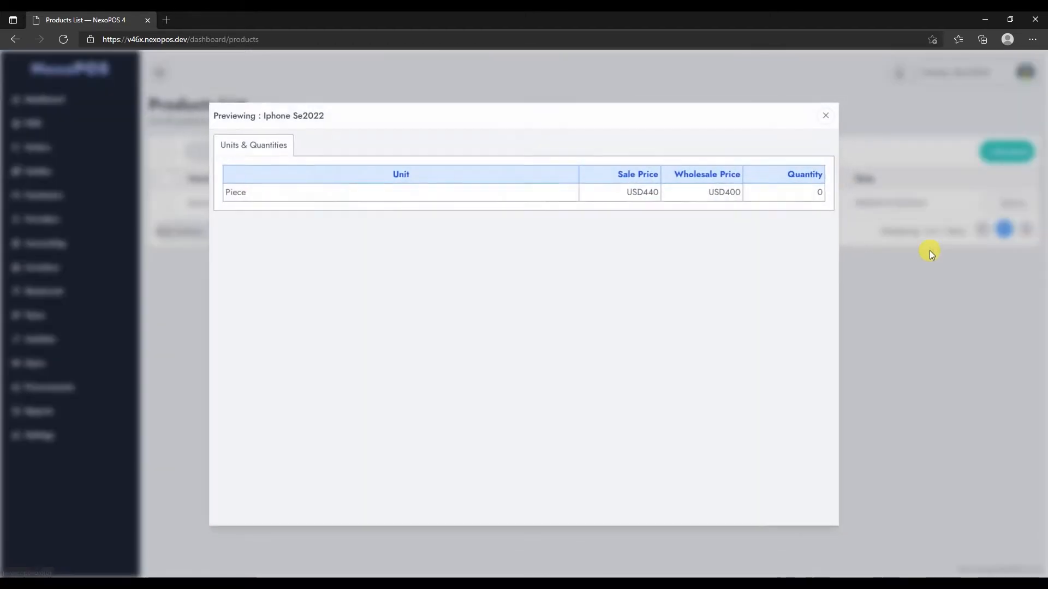
{"action": "mouse_move", "coordinate": [405, 193]}
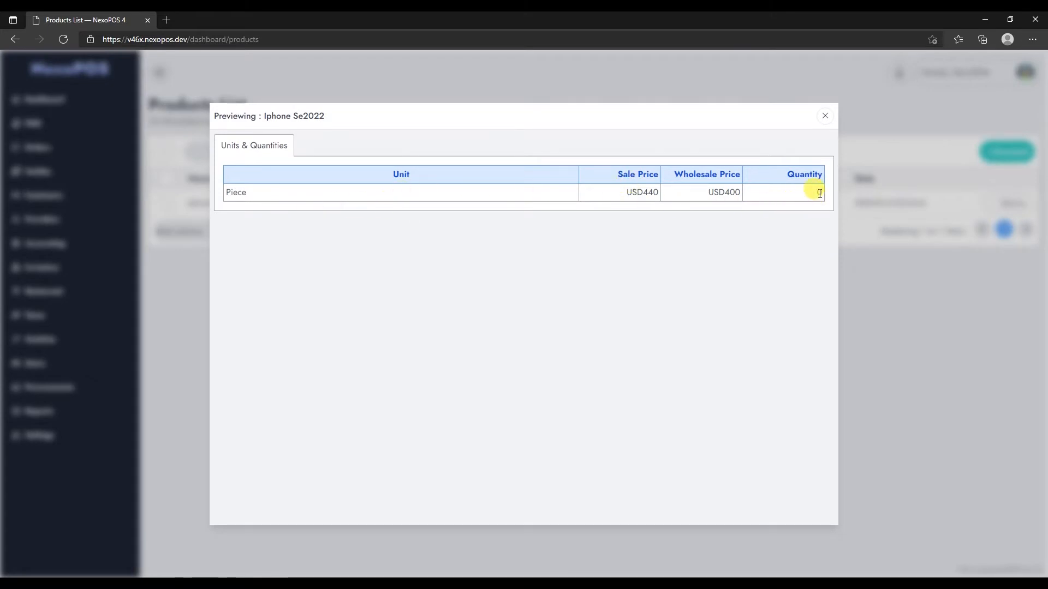
{"action": "left_click", "coordinate": [825, 116]}
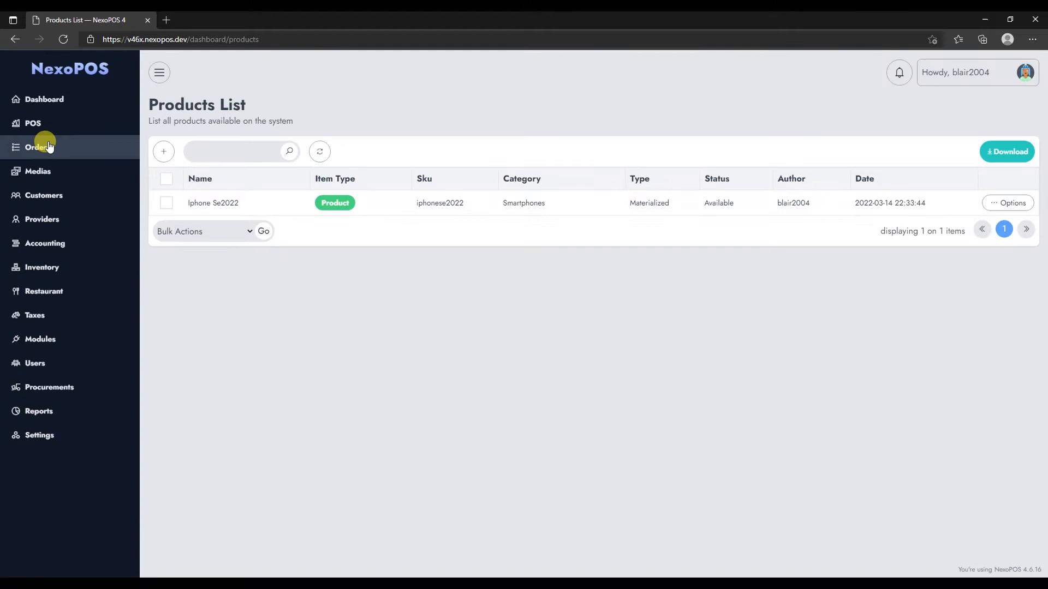
Try selling Iphone Se2022 in the POS, hit the stock error, then expand Procurements
{"action": "left_click", "coordinate": [32, 122]}
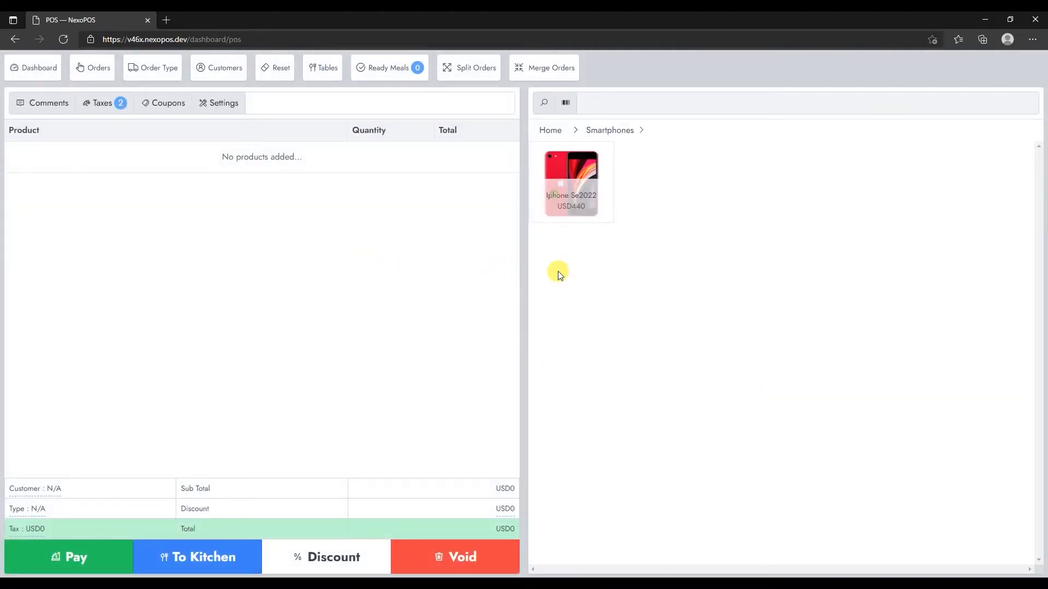
{"action": "left_click", "coordinate": [570, 184]}
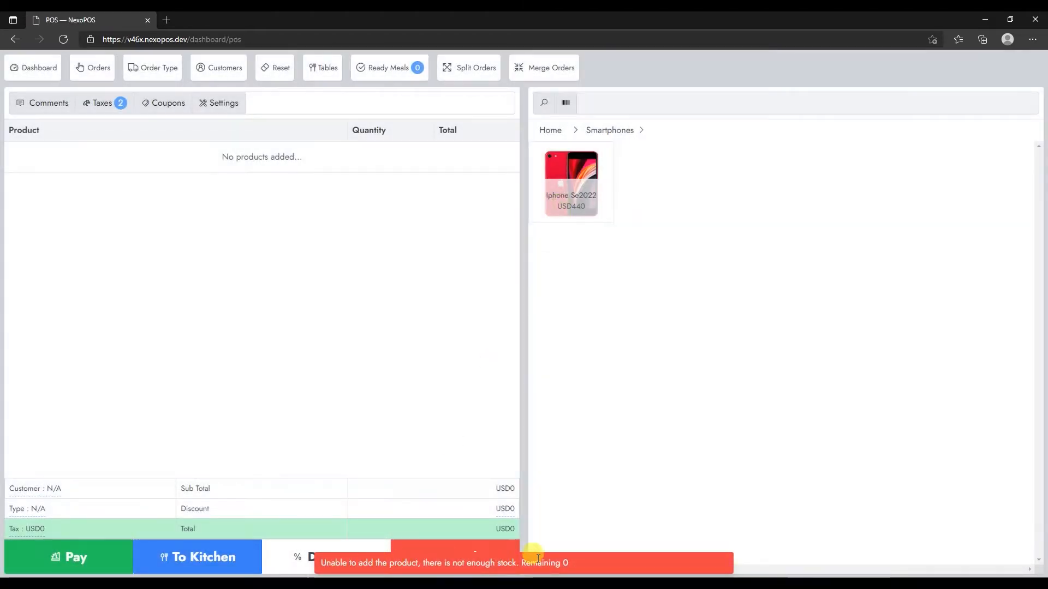
{"action": "left_click", "coordinate": [36, 68]}
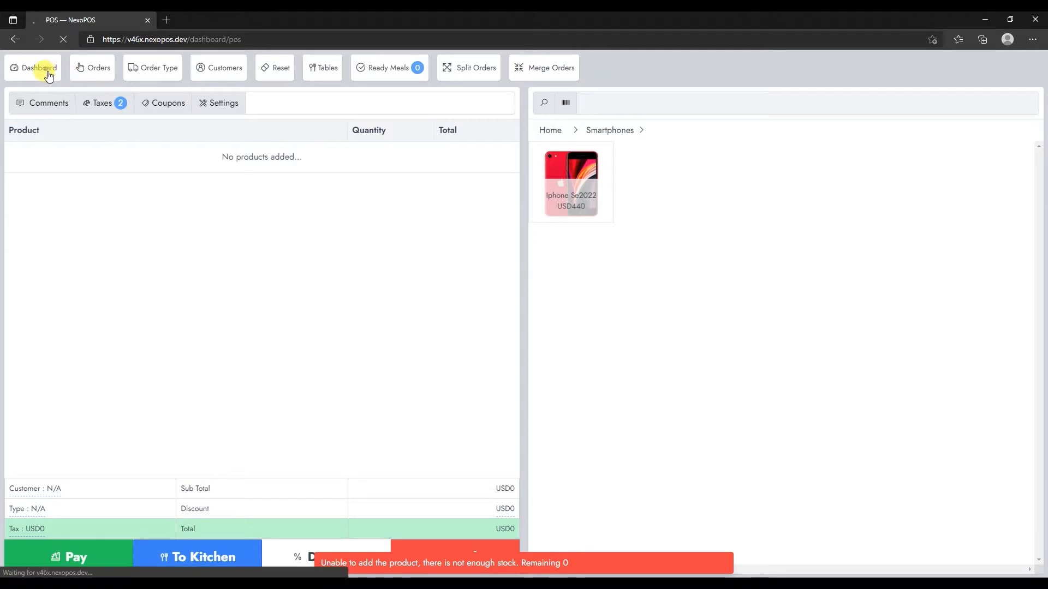
{"action": "left_click", "coordinate": [38, 68]}
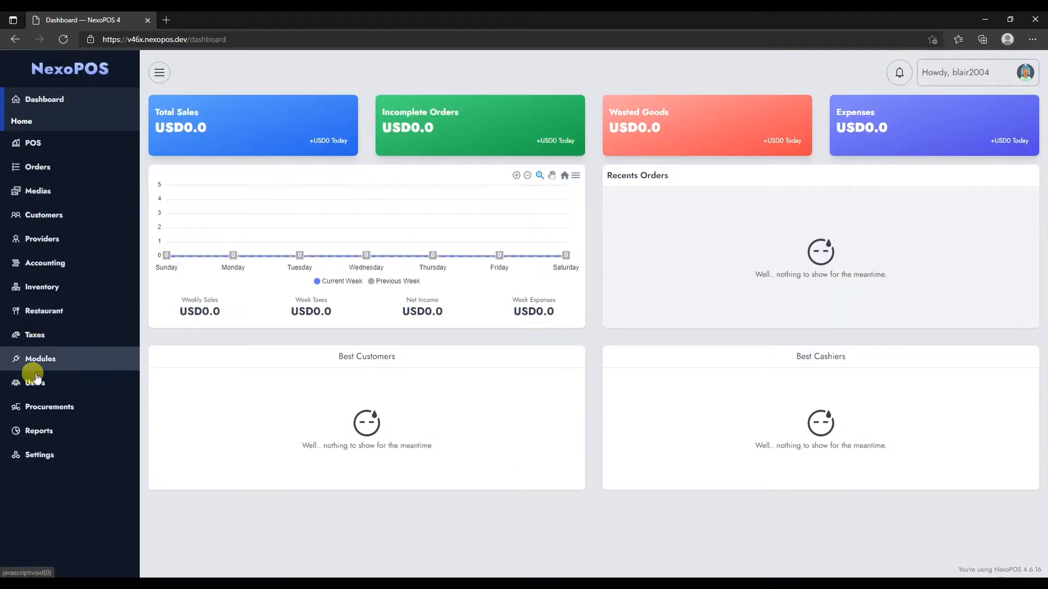
{"action": "left_click", "coordinate": [47, 387]}
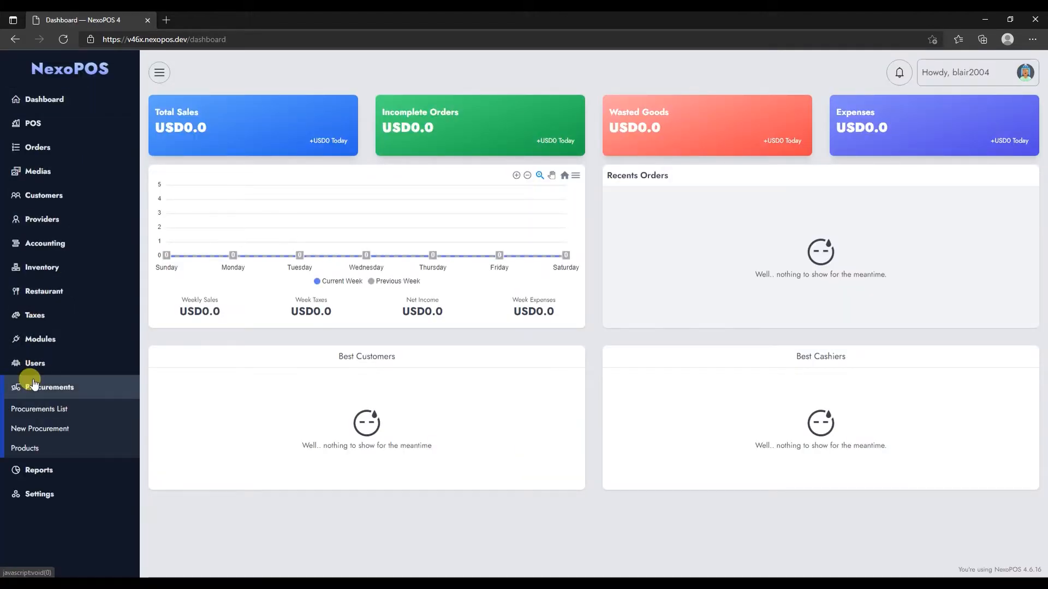
{"action": "mouse_move", "coordinate": [40, 429]}
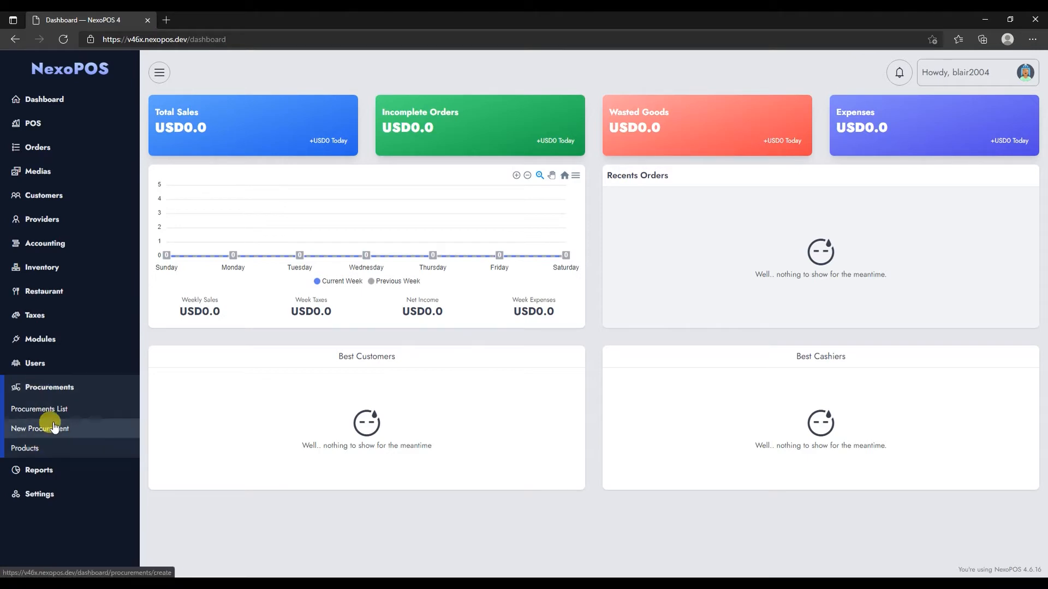
{"action": "mouse_move", "coordinate": [39, 219]}
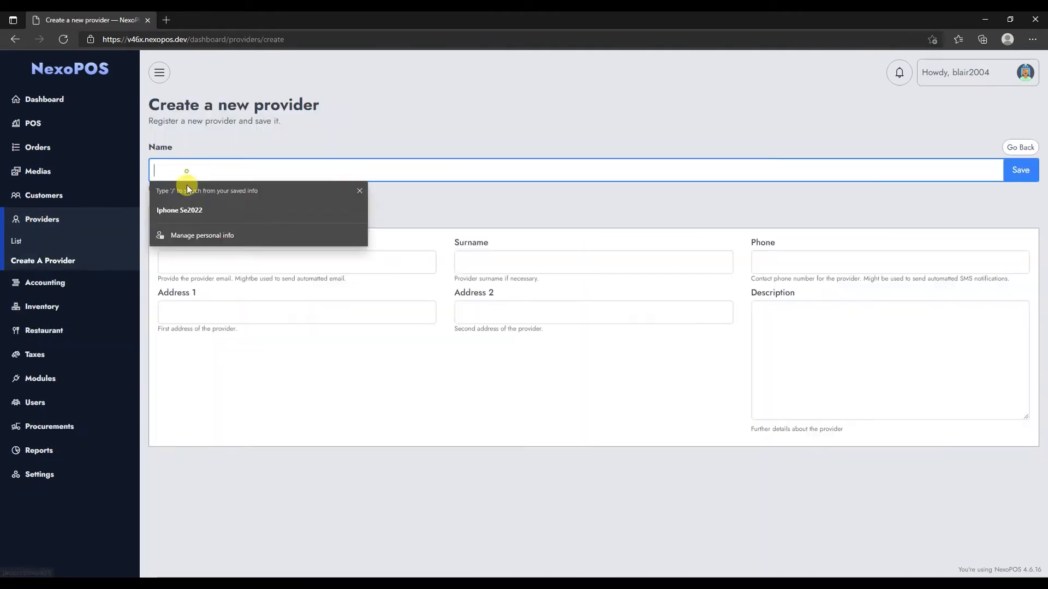
{"action": "left_click", "coordinate": [179, 210]}
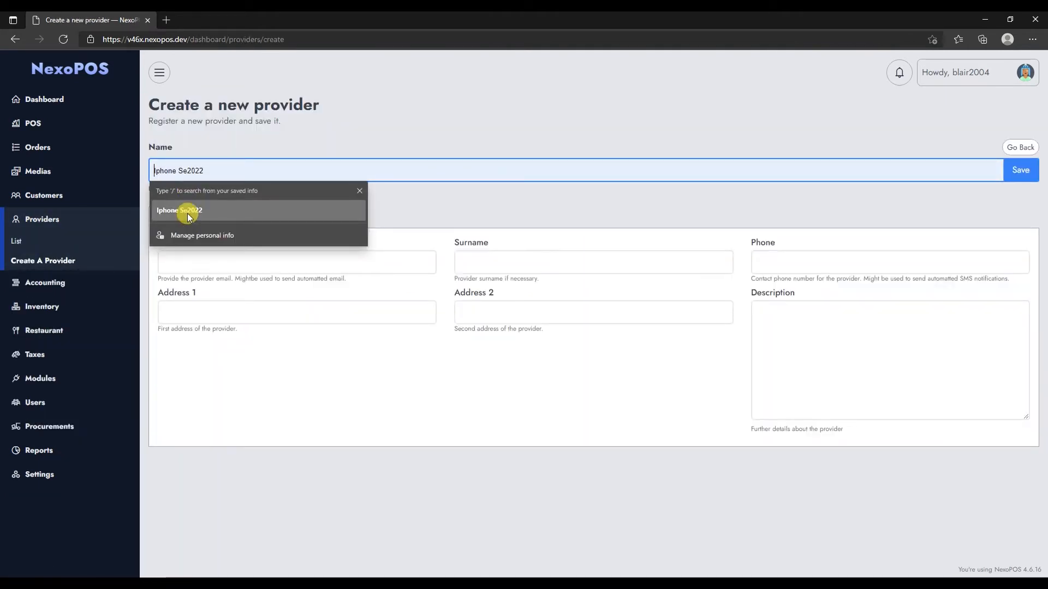
{"action": "type", "text": "Appel"}
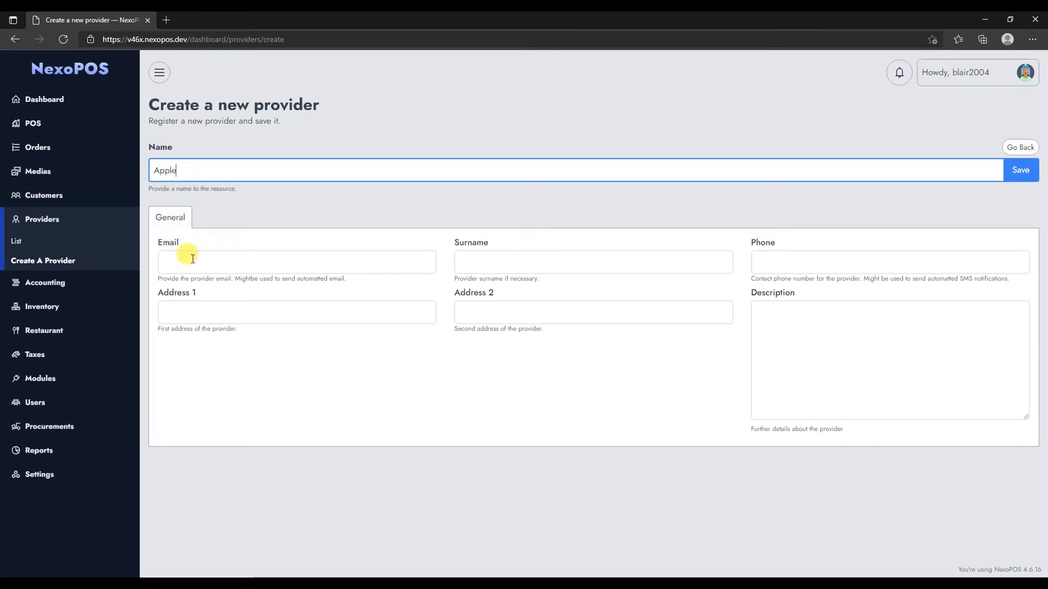
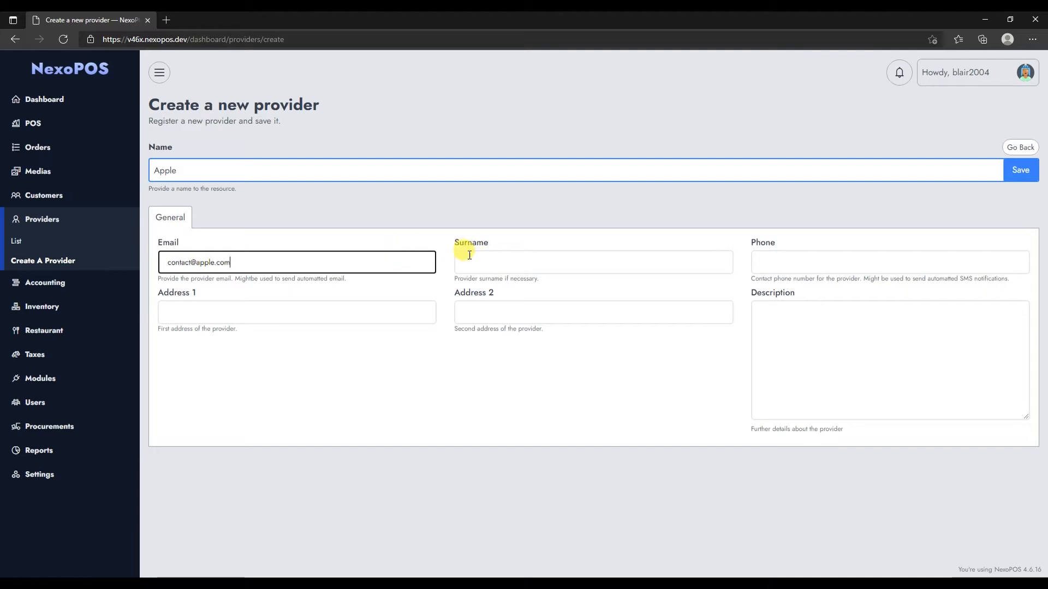
{"action": "mouse_move", "coordinate": [566, 272]}
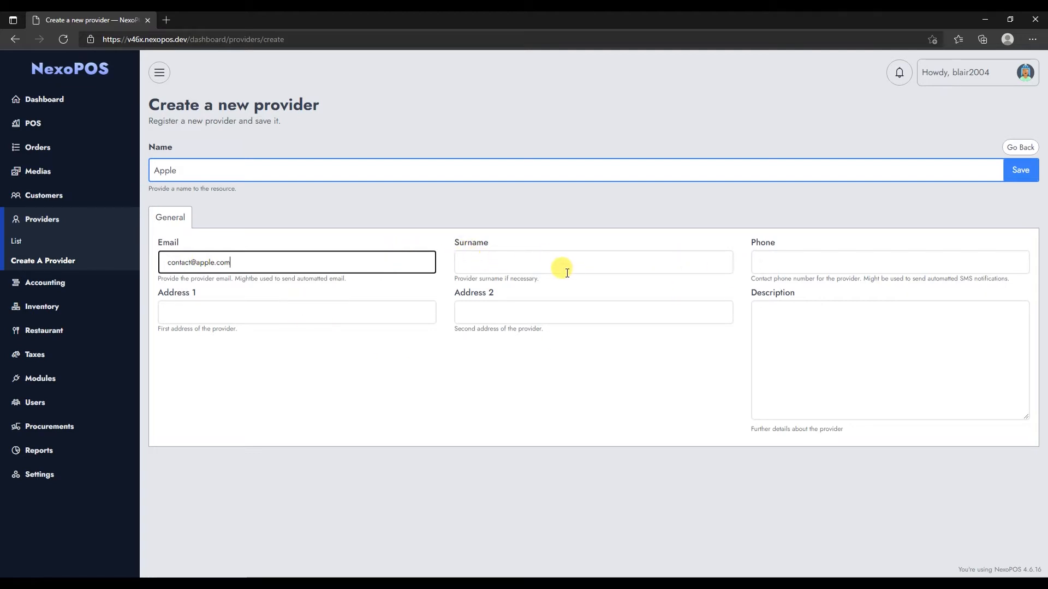
{"action": "mouse_move", "coordinate": [592, 302]}
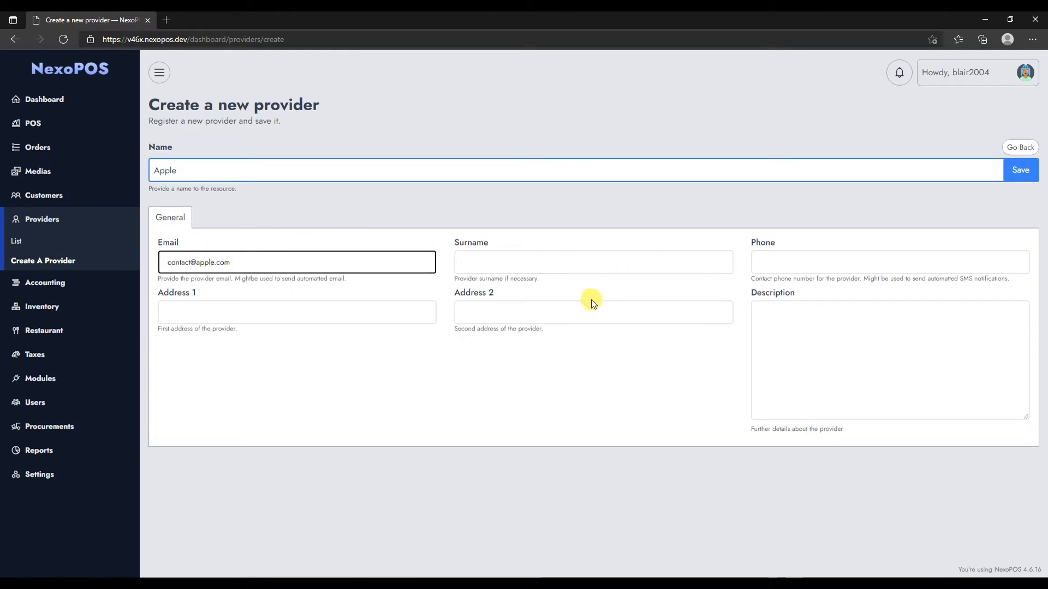
{"action": "mouse_move", "coordinate": [1024, 209]}
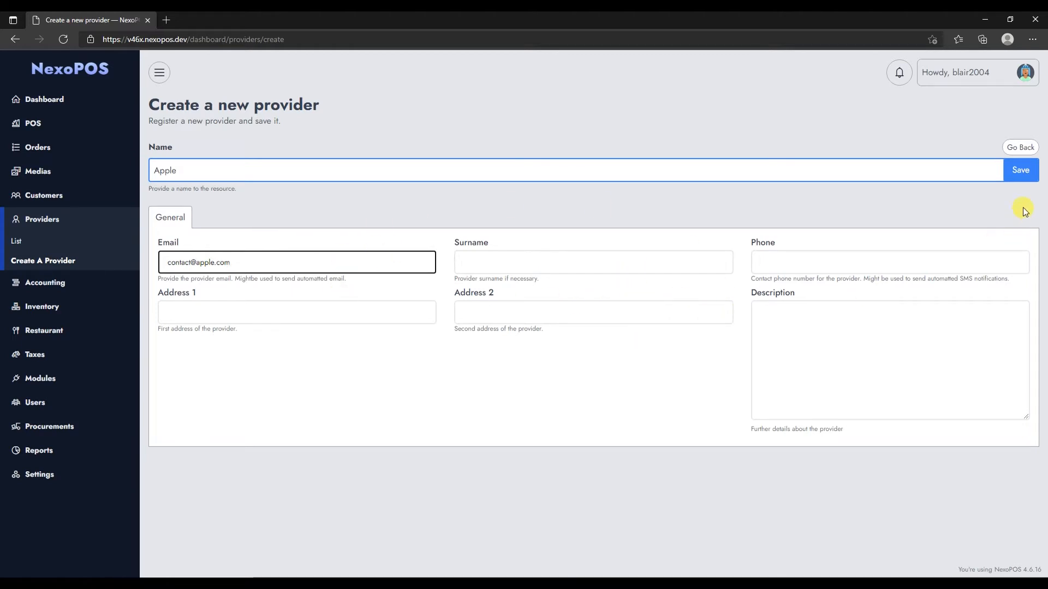
{"action": "left_click", "coordinate": [1020, 169]}
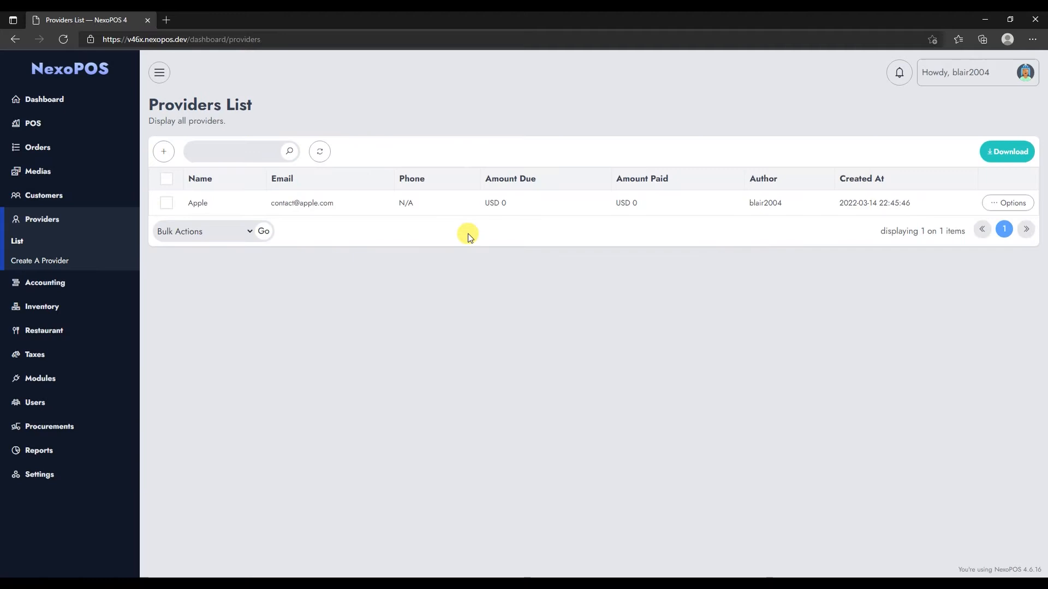
{"action": "mouse_move", "coordinate": [48, 426]}
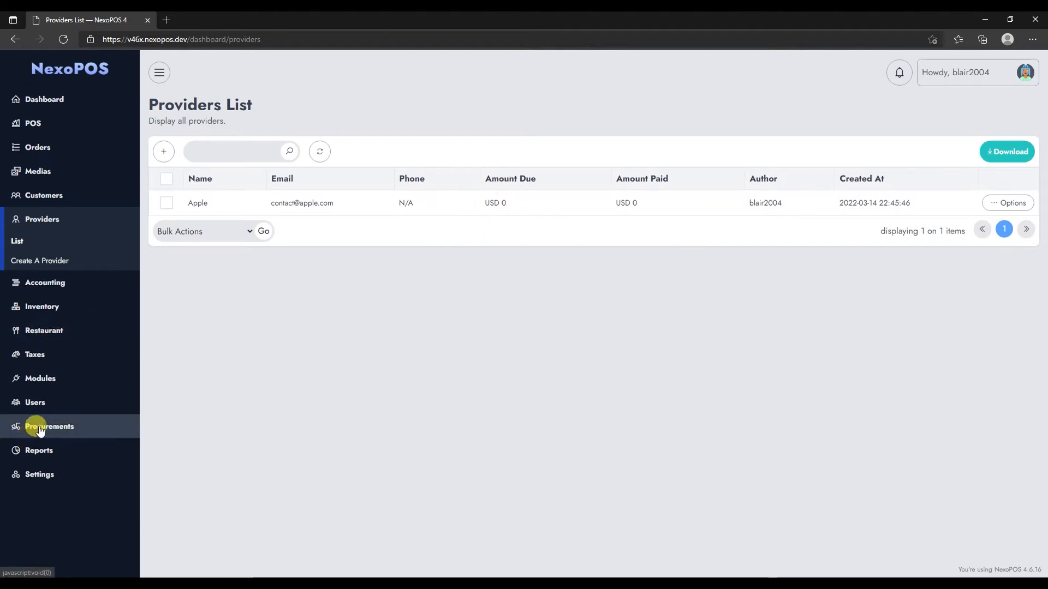
Start procurement 'Iphone Procurement' with invoice 879654987 and delivery date 03/14/2022
{"action": "left_click", "coordinate": [48, 427]}
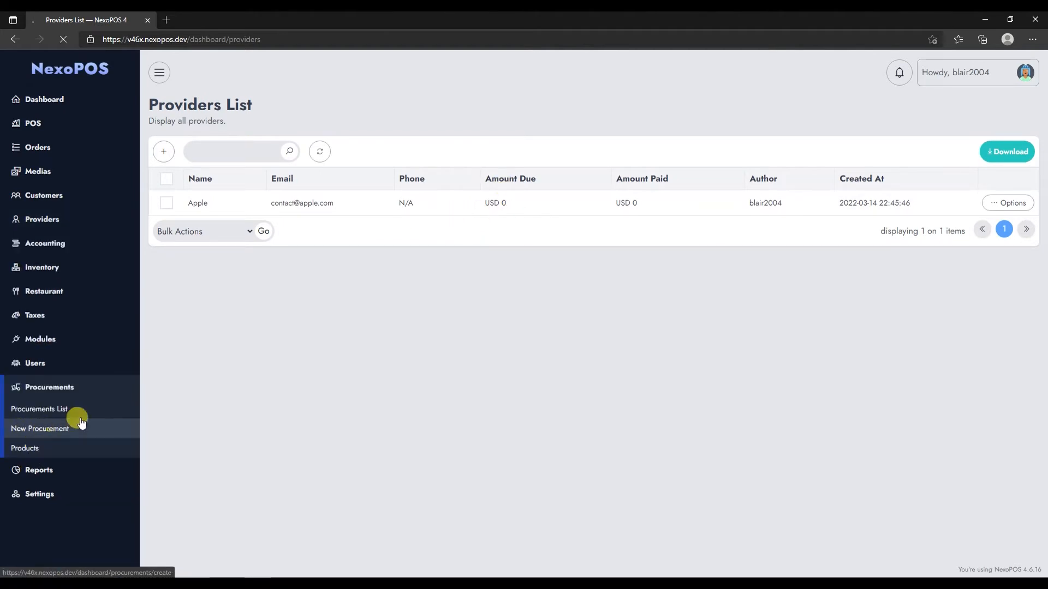
{"action": "left_click", "coordinate": [40, 428]}
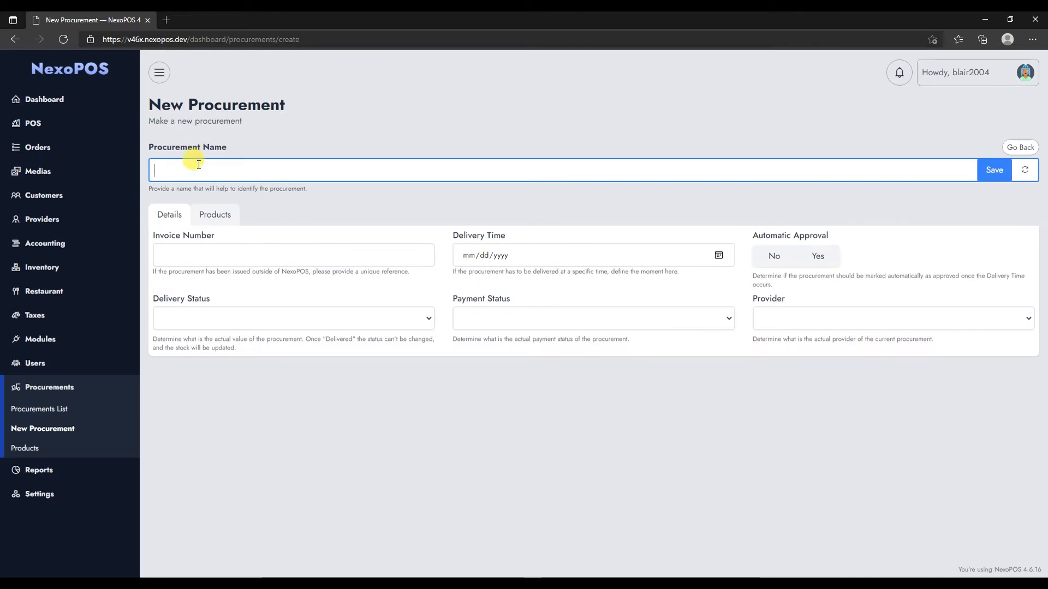
{"action": "type", "text": "Iphone Procu"}
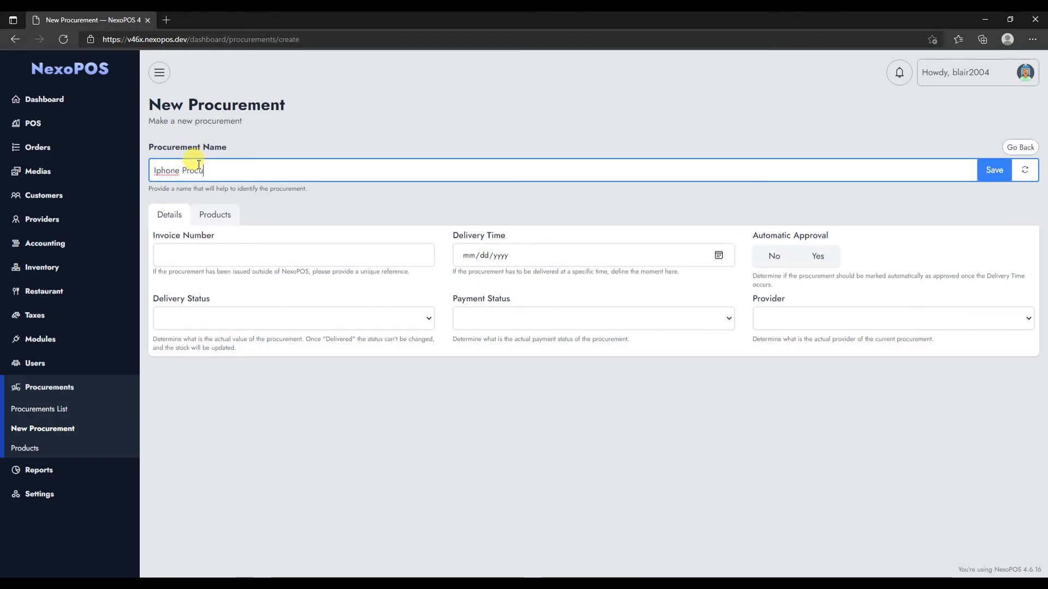
{"action": "left_click", "coordinate": [292, 255]}
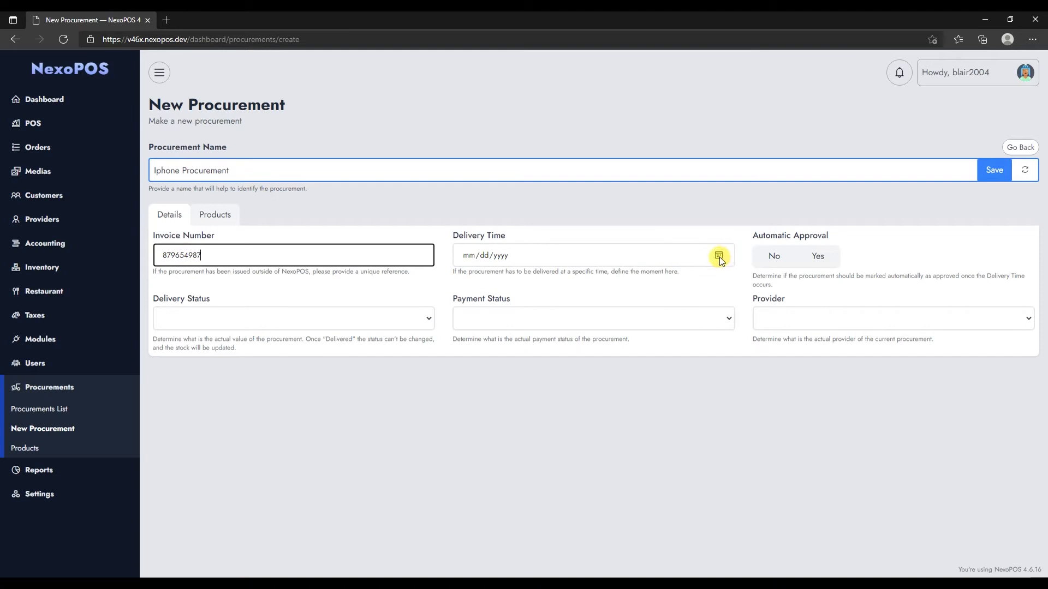
{"action": "left_click", "coordinate": [717, 256]}
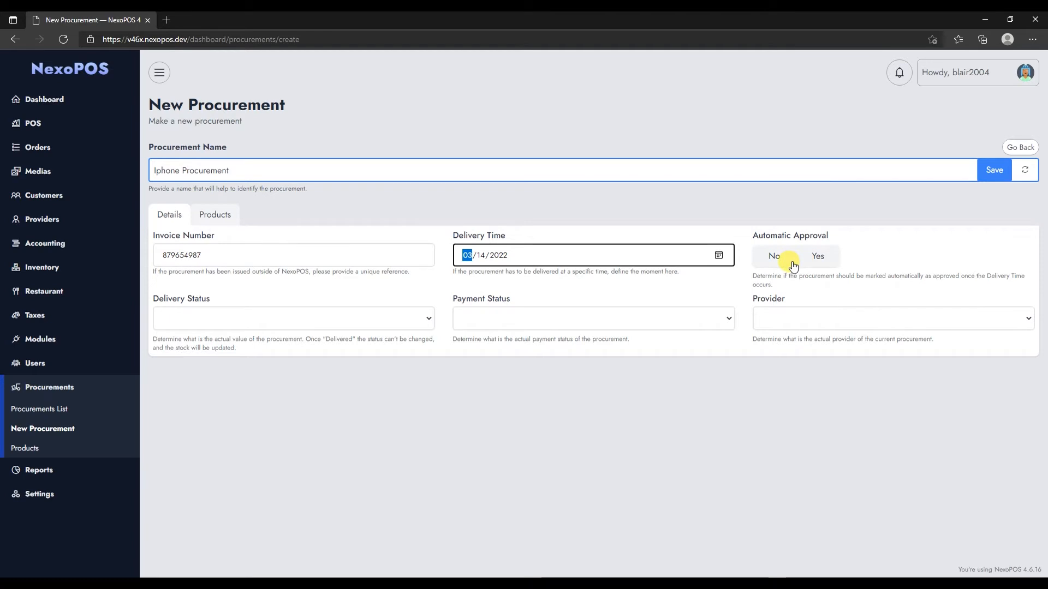
{"action": "mouse_move", "coordinate": [589, 325]}
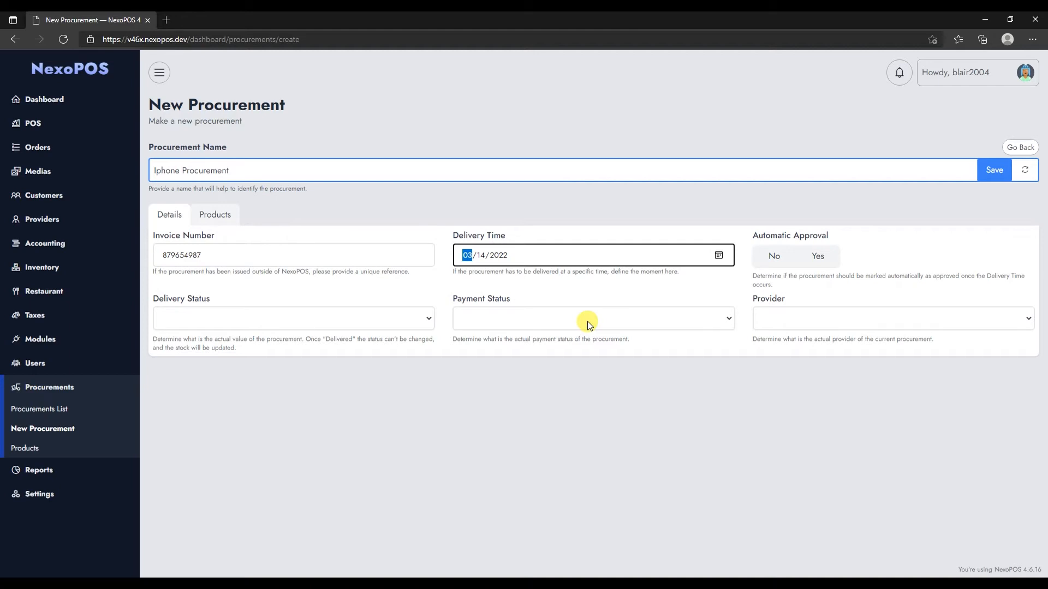
{"action": "mouse_move", "coordinate": [711, 279]}
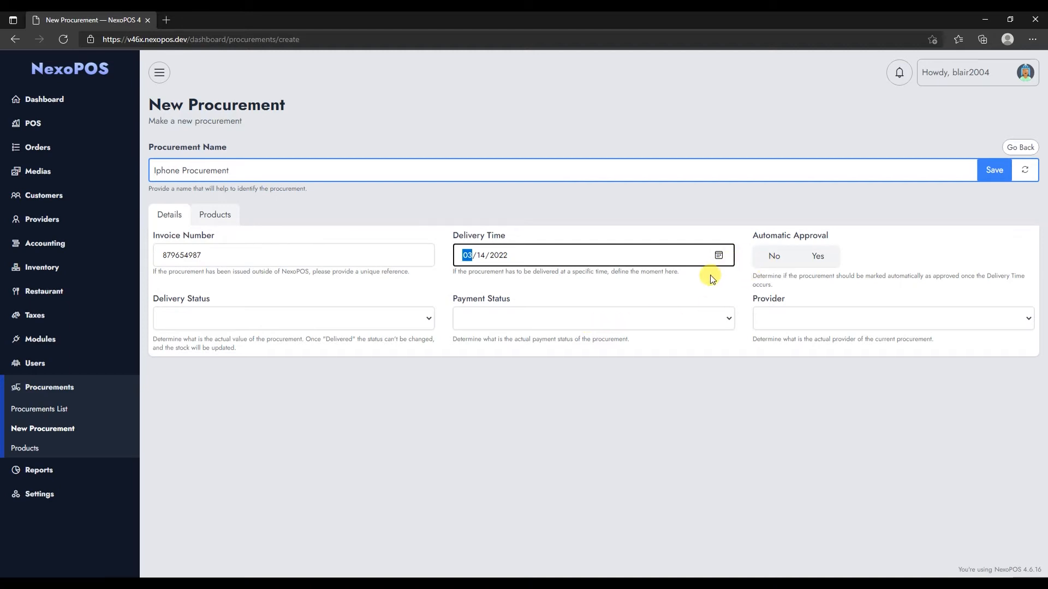
{"action": "mouse_move", "coordinate": [787, 274]}
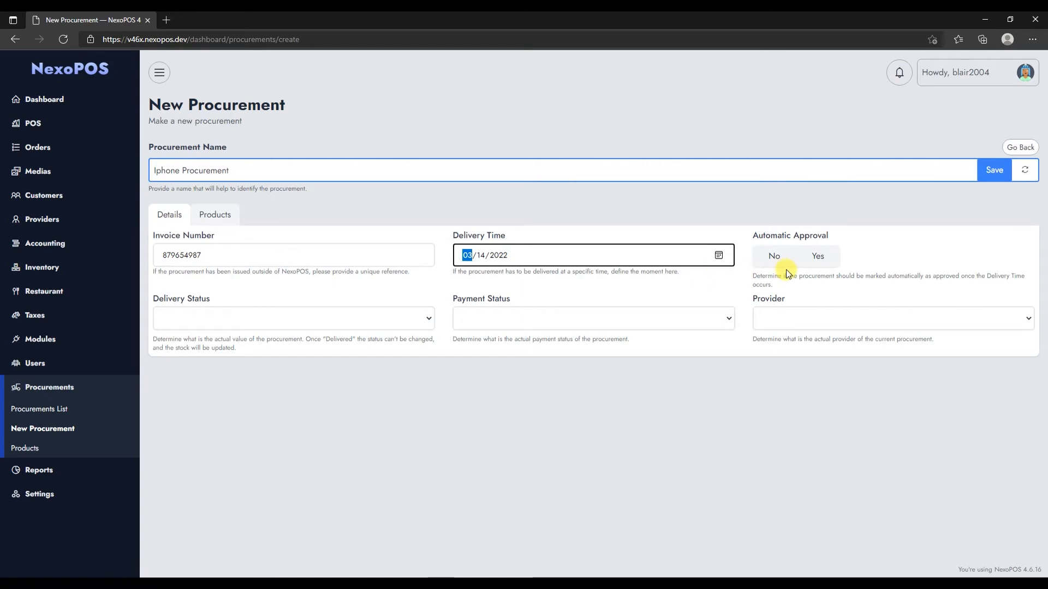
Enable automatic approval and set the delivery status to Delivered
{"action": "left_click", "coordinate": [773, 255]}
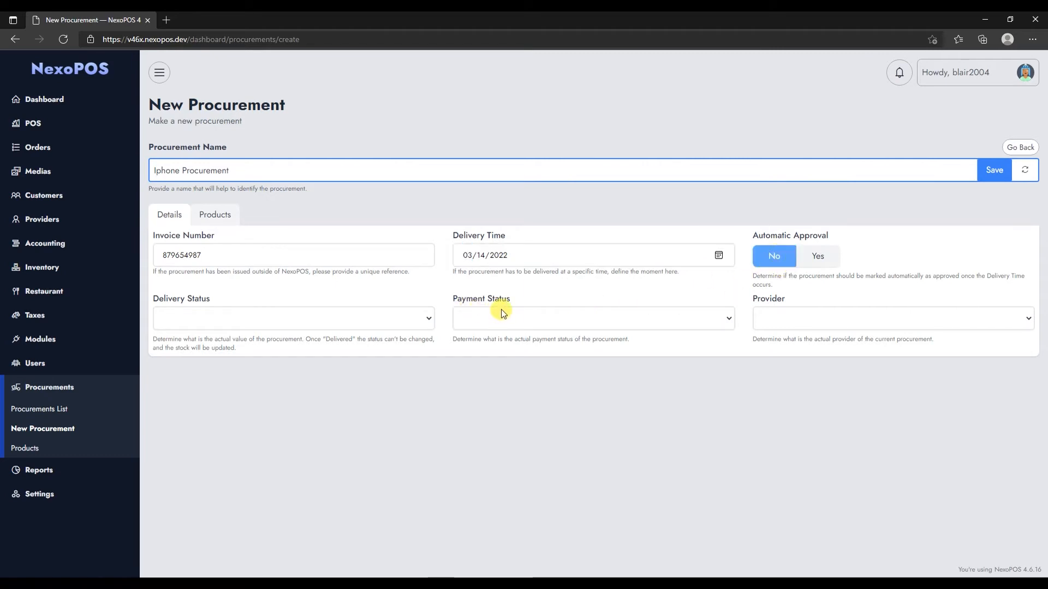
{"action": "left_click", "coordinate": [816, 256]}
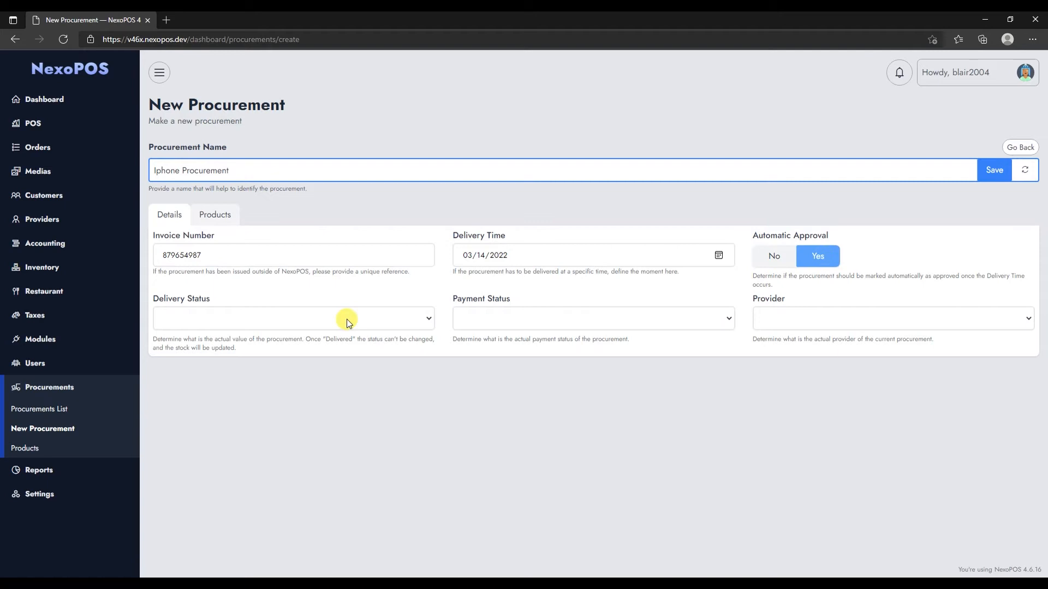
{"action": "left_click", "coordinate": [291, 319]}
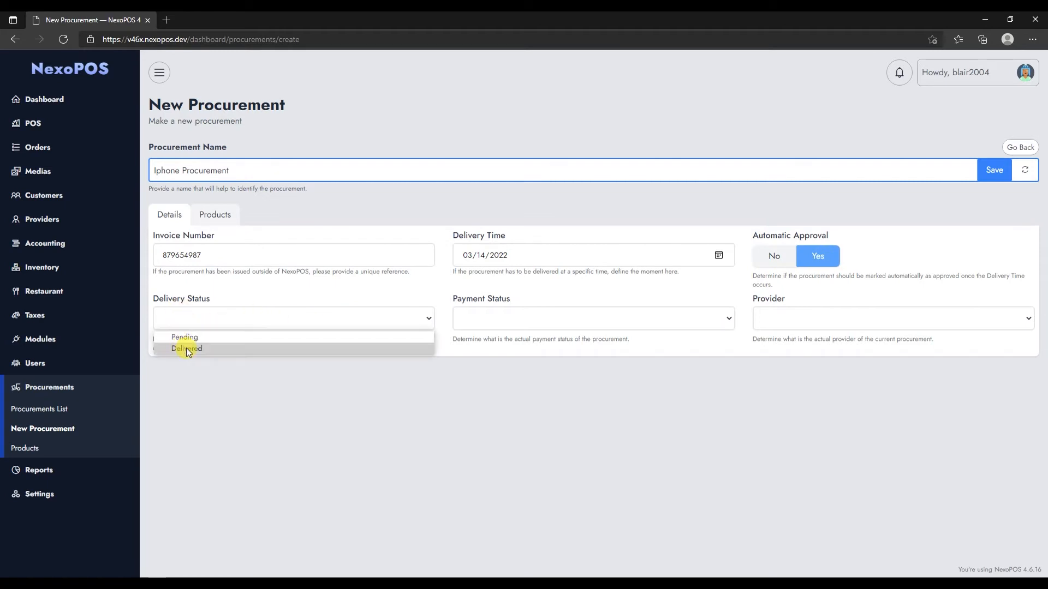
{"action": "left_click", "coordinate": [186, 348]}
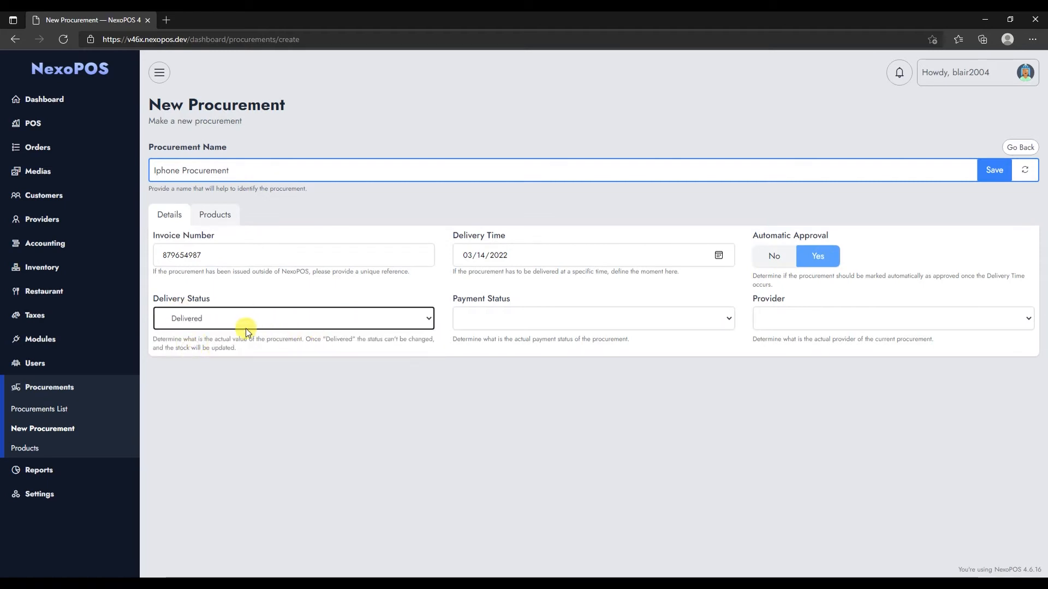
{"action": "left_click", "coordinate": [292, 318]}
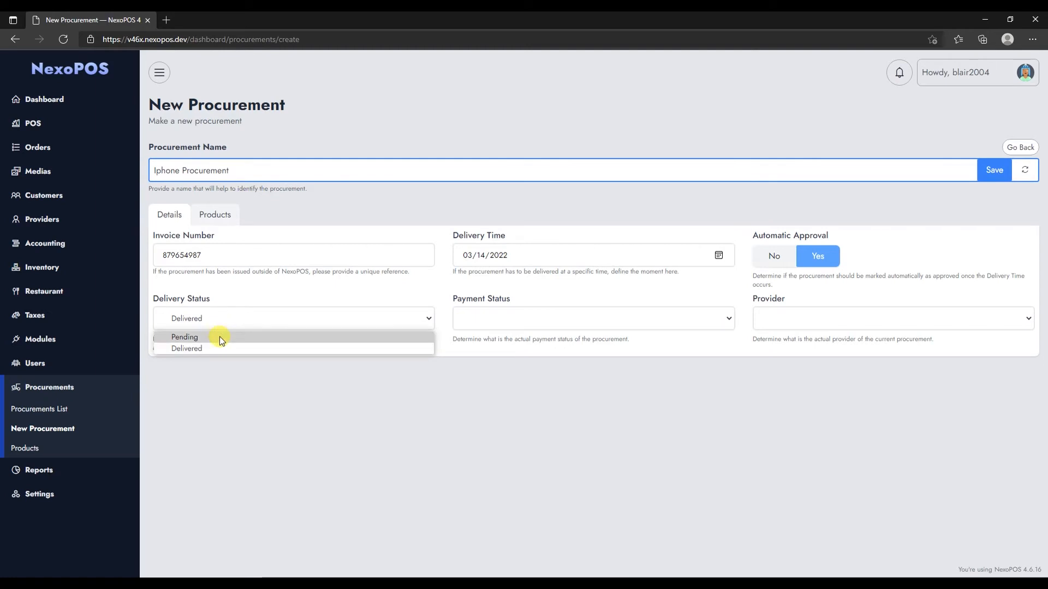
{"action": "mouse_move", "coordinate": [560, 297]}
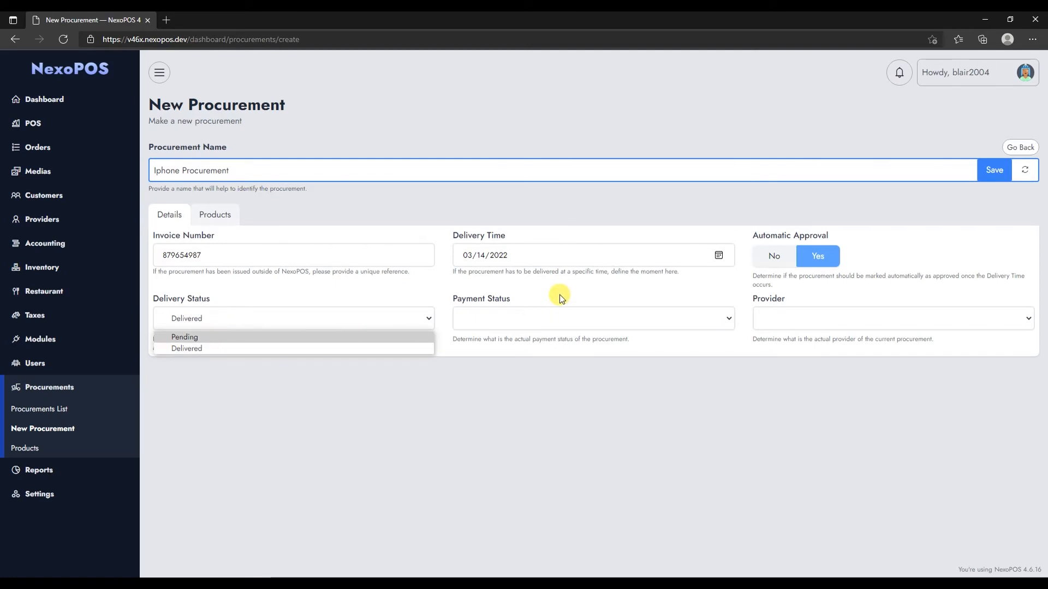
{"action": "mouse_move", "coordinate": [816, 237]}
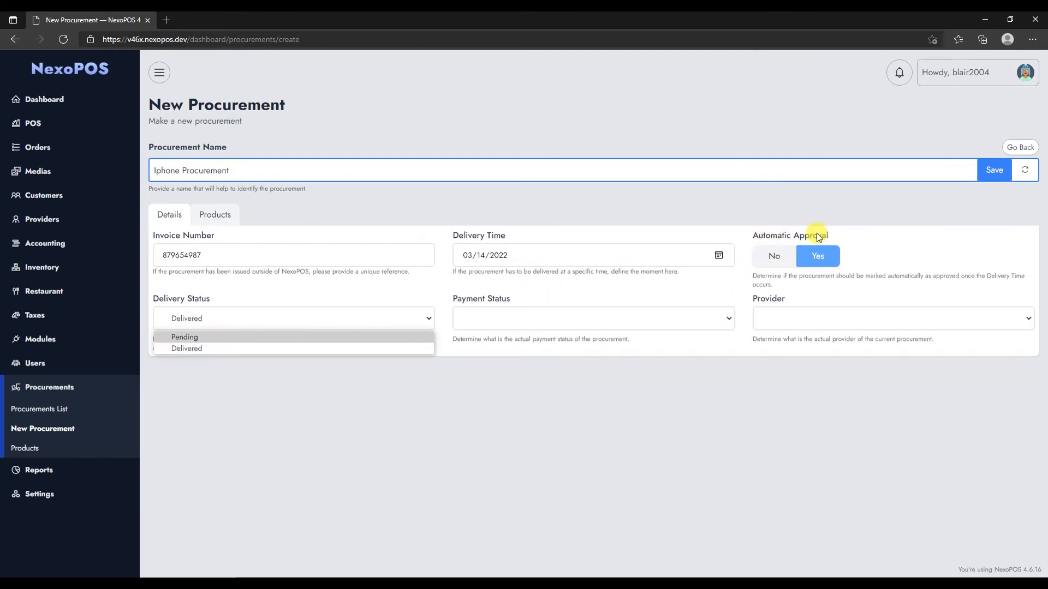
{"action": "mouse_move", "coordinate": [214, 327]}
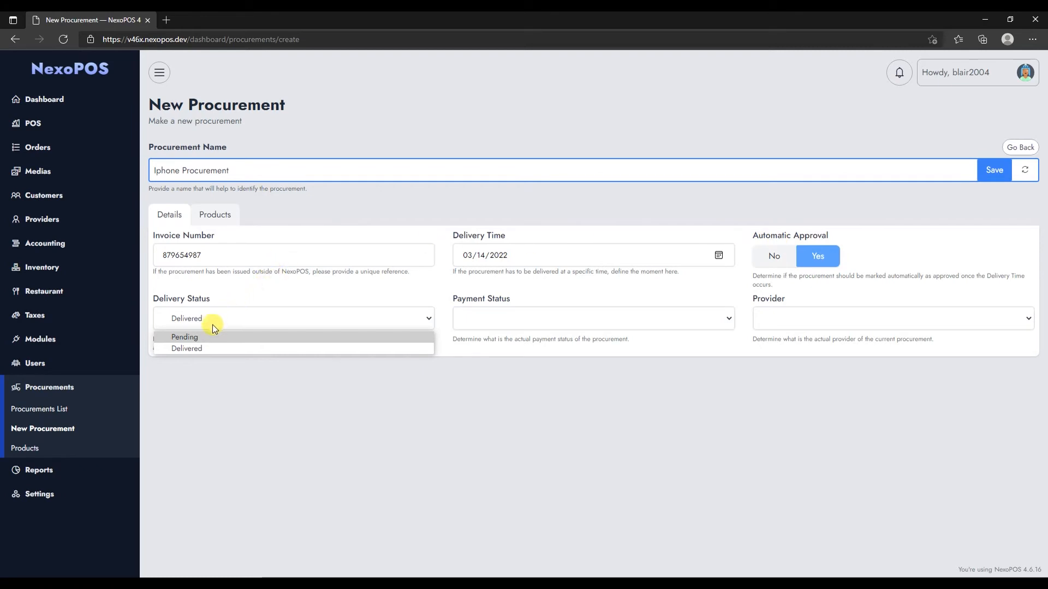
{"action": "mouse_move", "coordinate": [202, 339]}
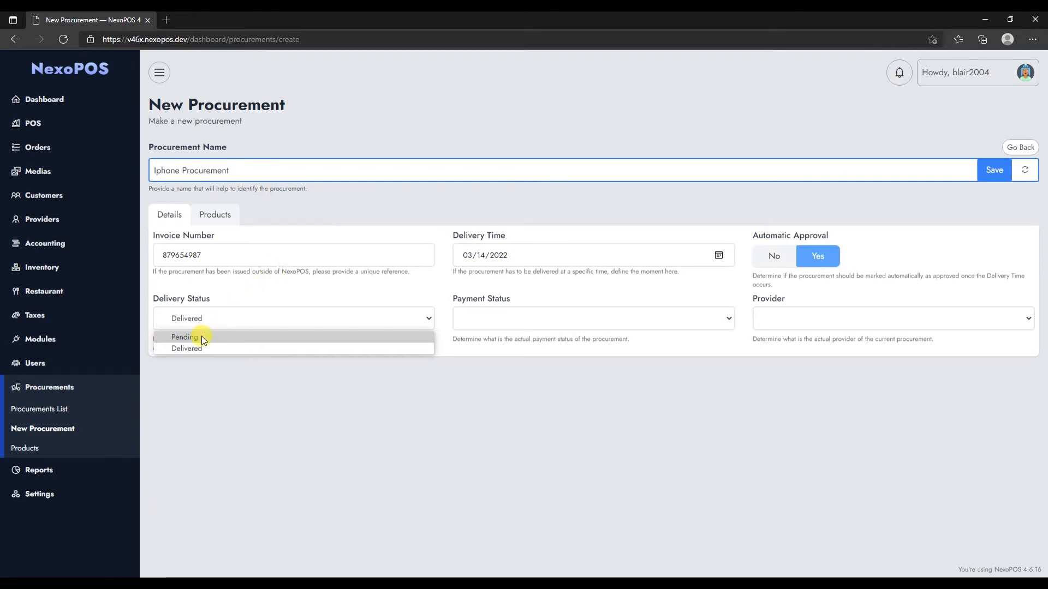
{"action": "mouse_move", "coordinate": [201, 349]}
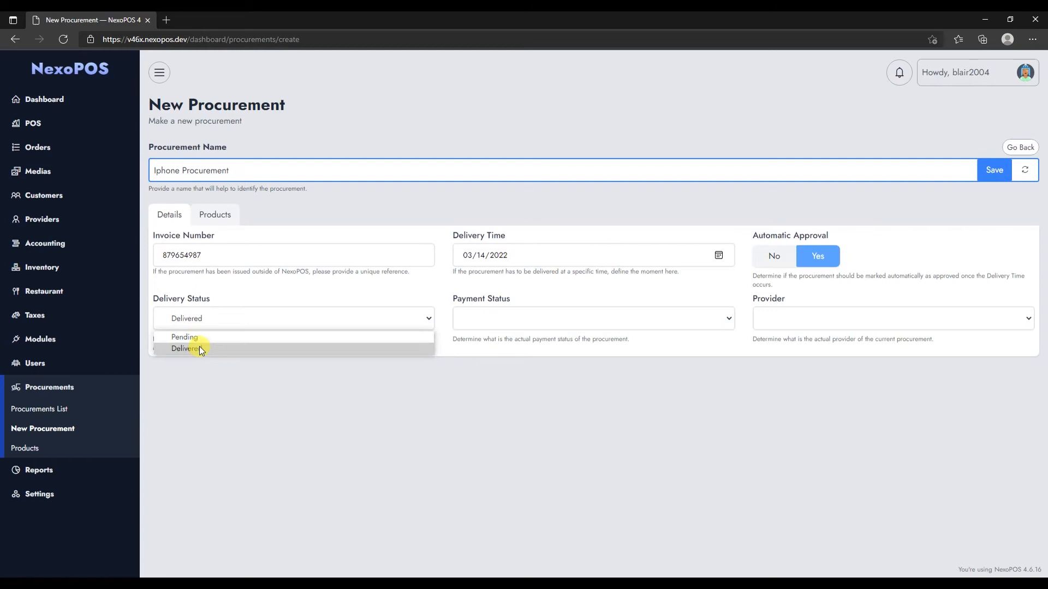
Keep Delivered, mark payment Paid, pick provider Apple, and go to Products
{"action": "left_click", "coordinate": [184, 349]}
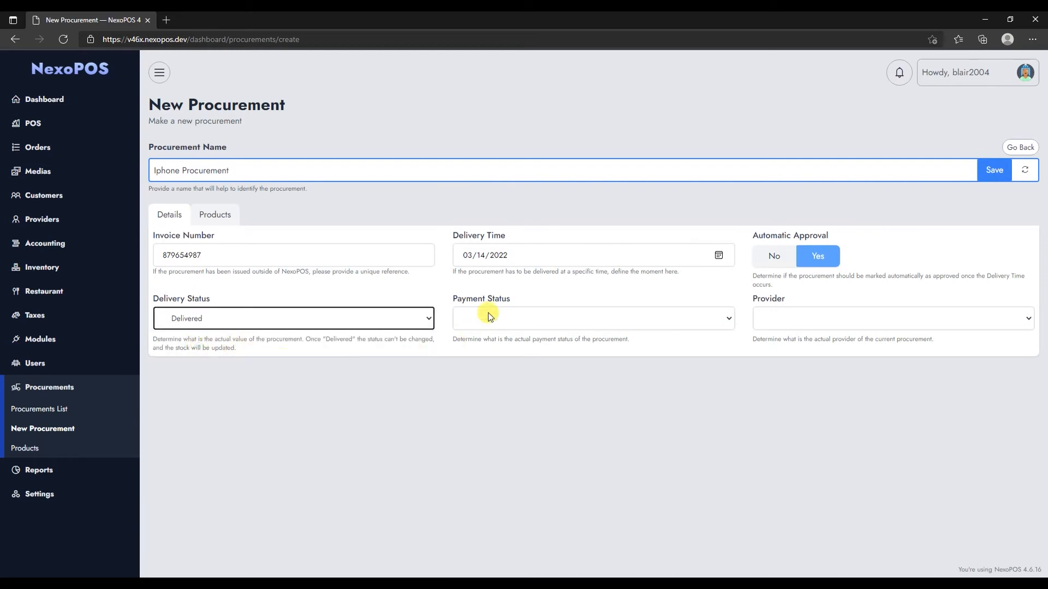
{"action": "left_click", "coordinate": [591, 318]}
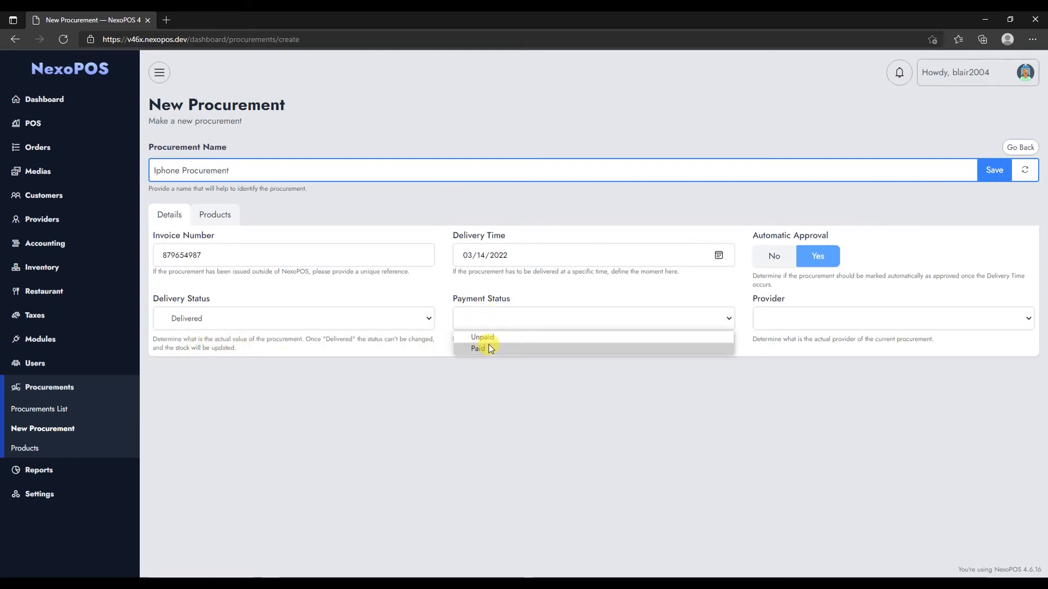
{"action": "left_click", "coordinate": [478, 349]}
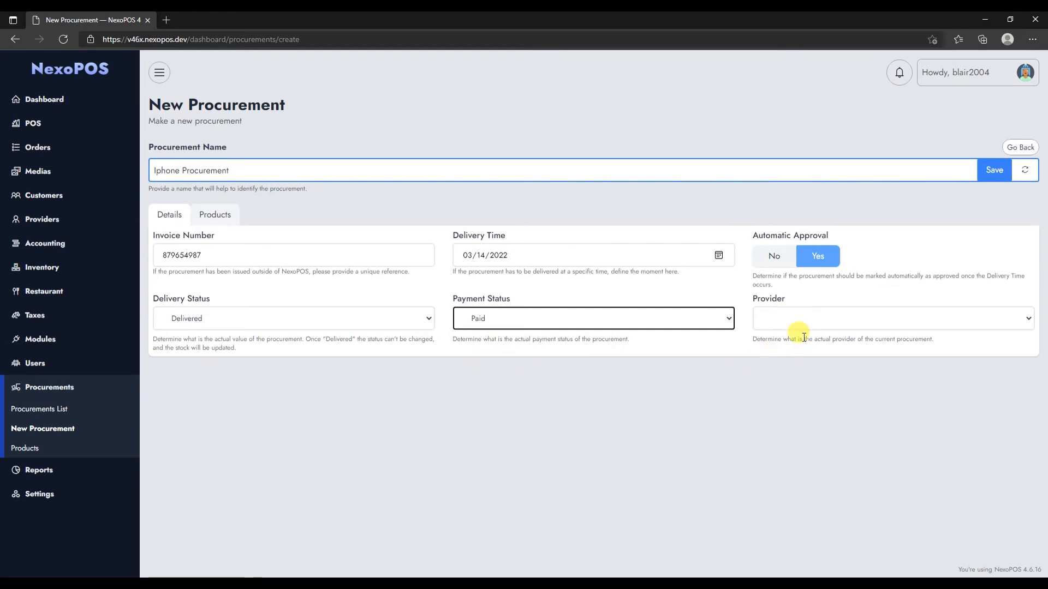
{"action": "left_click", "coordinate": [891, 318]}
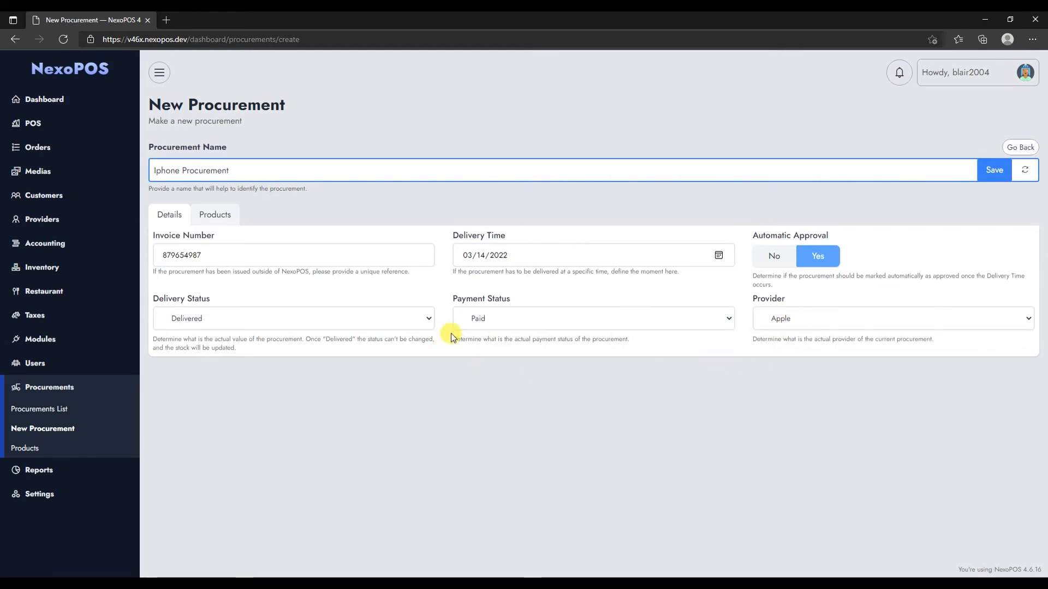
{"action": "left_click", "coordinate": [215, 214]}
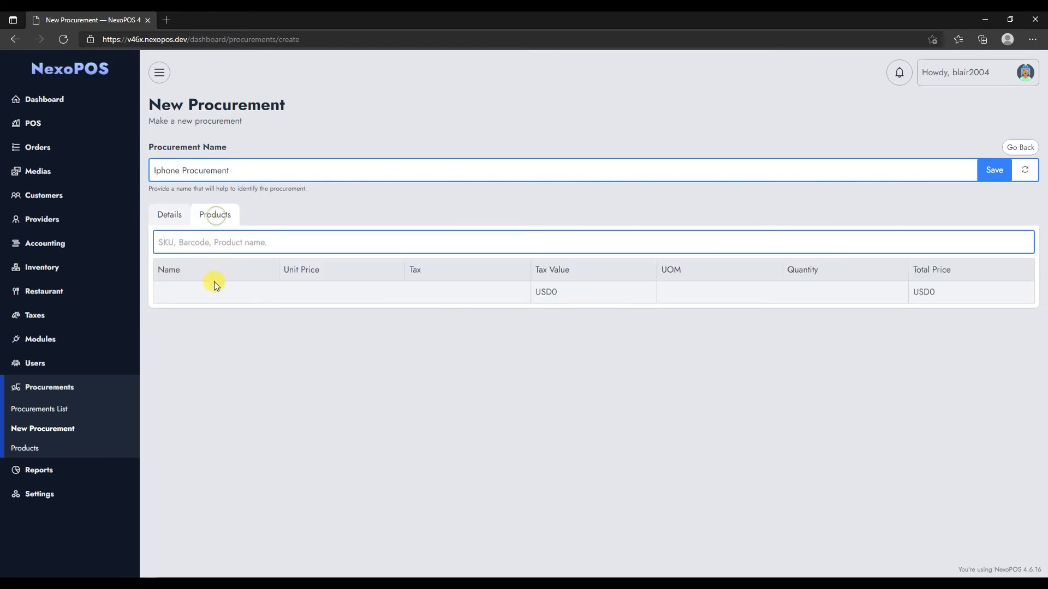
{"action": "mouse_move", "coordinate": [193, 242]}
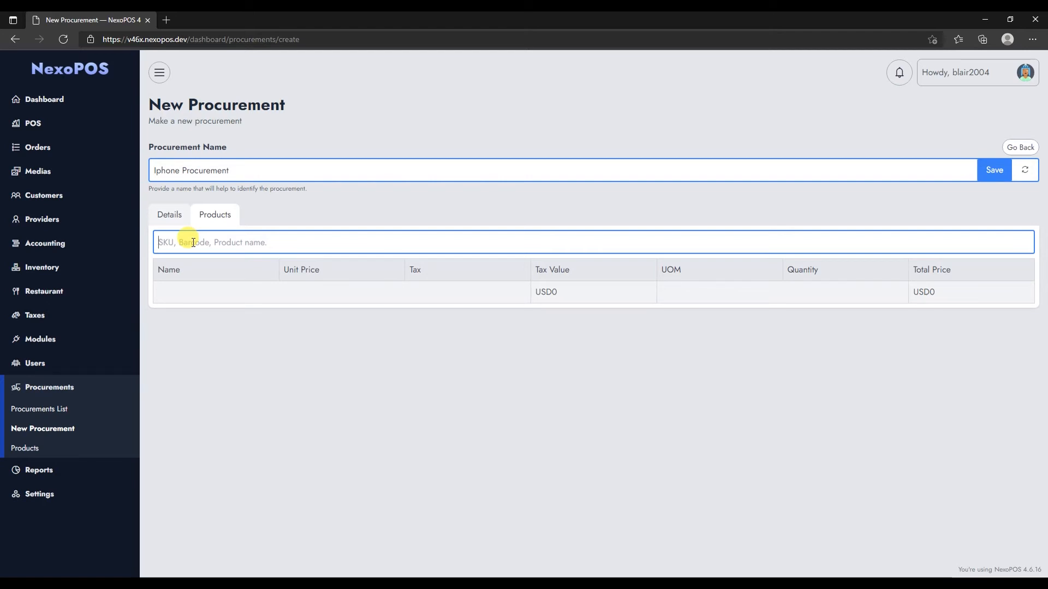
Add Iphone Se2022 at 350 each, Indian Tax System, Piece, quantity 20 (USD7,000)
{"action": "type", "text": "i"}
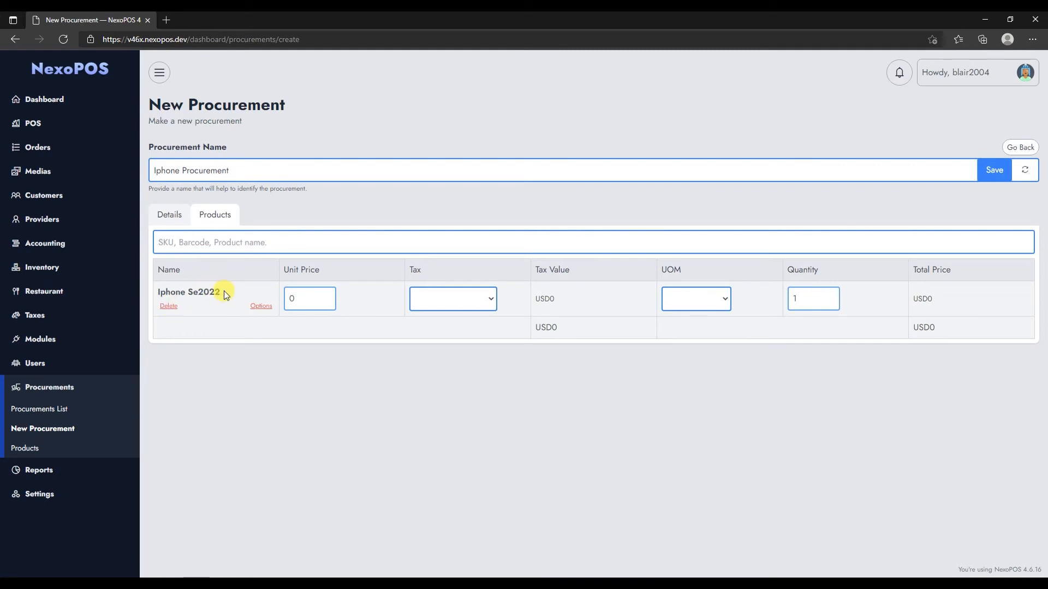
{"action": "left_click", "coordinate": [309, 298]}
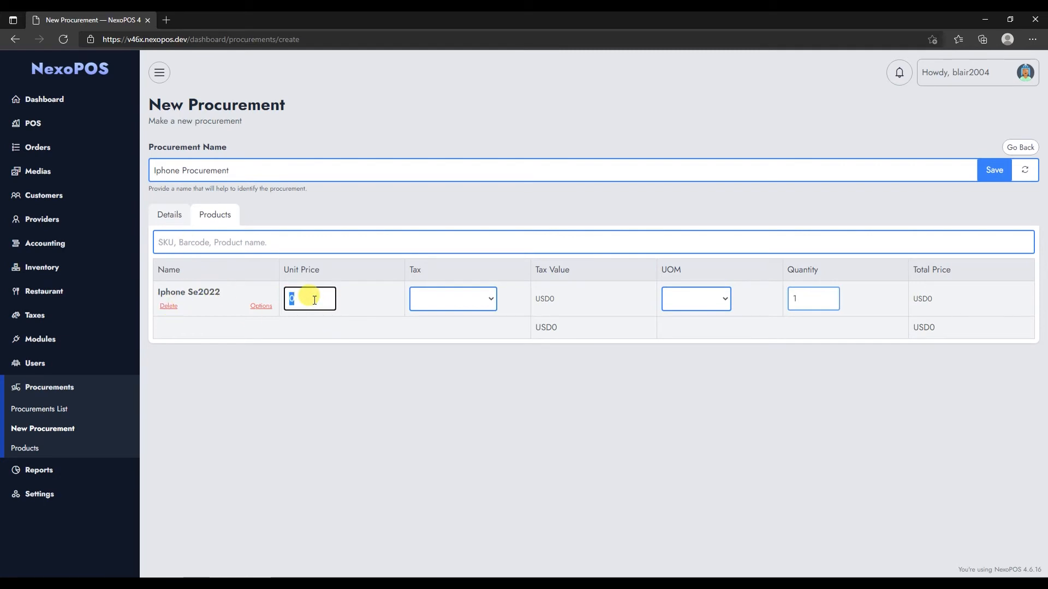
{"action": "type", "text": "3"}
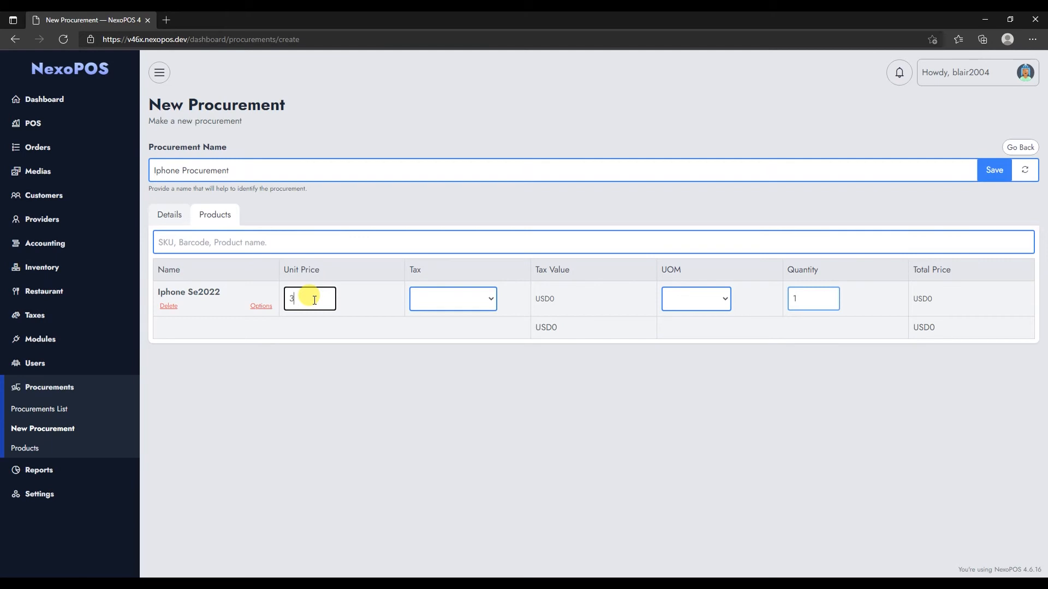
{"action": "left_click", "coordinate": [452, 298]}
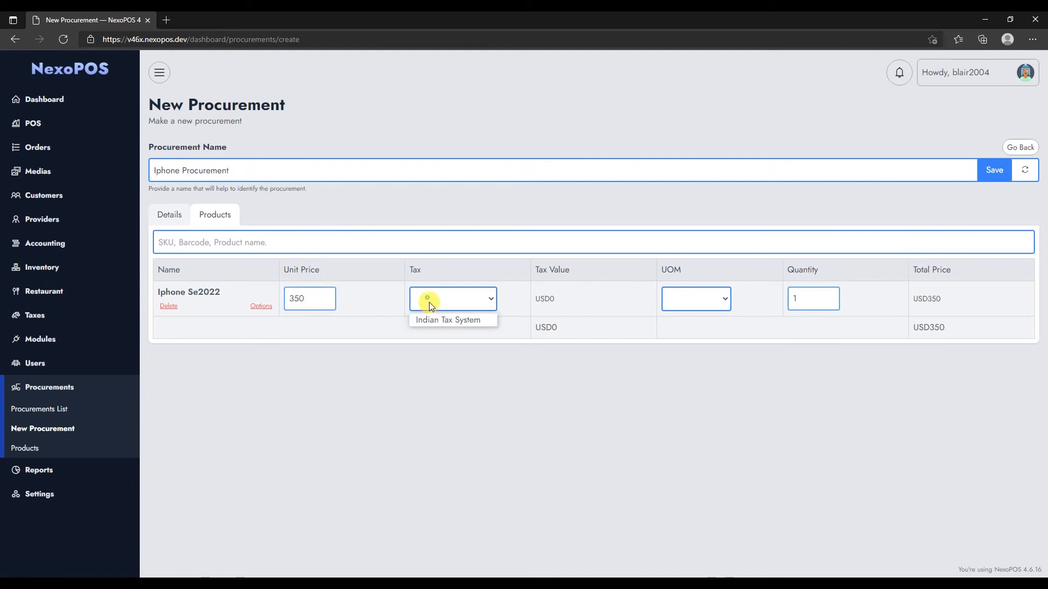
{"action": "left_click", "coordinate": [452, 319]}
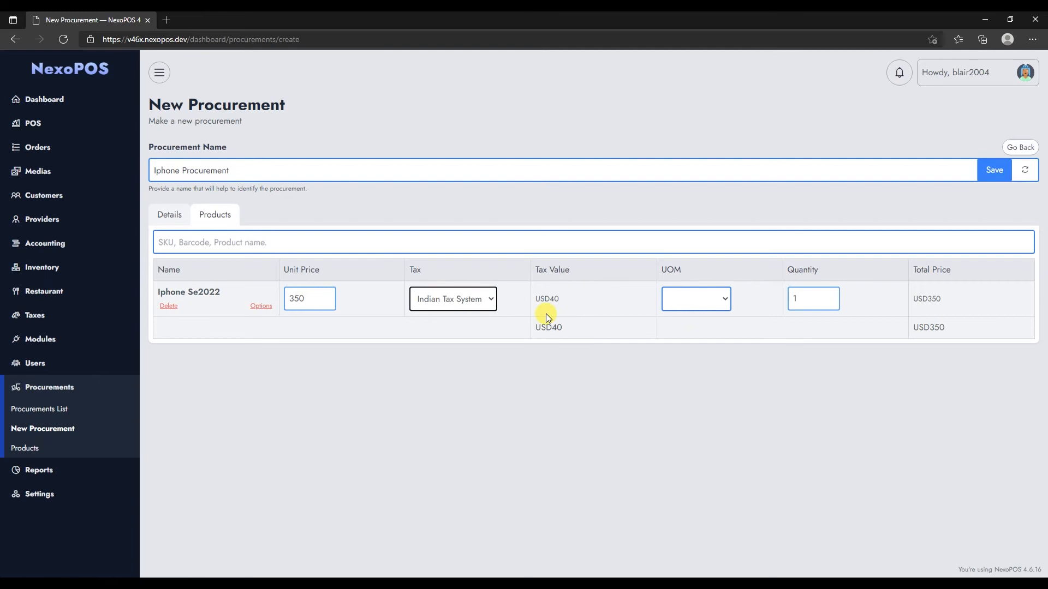
{"action": "left_click", "coordinate": [694, 299]}
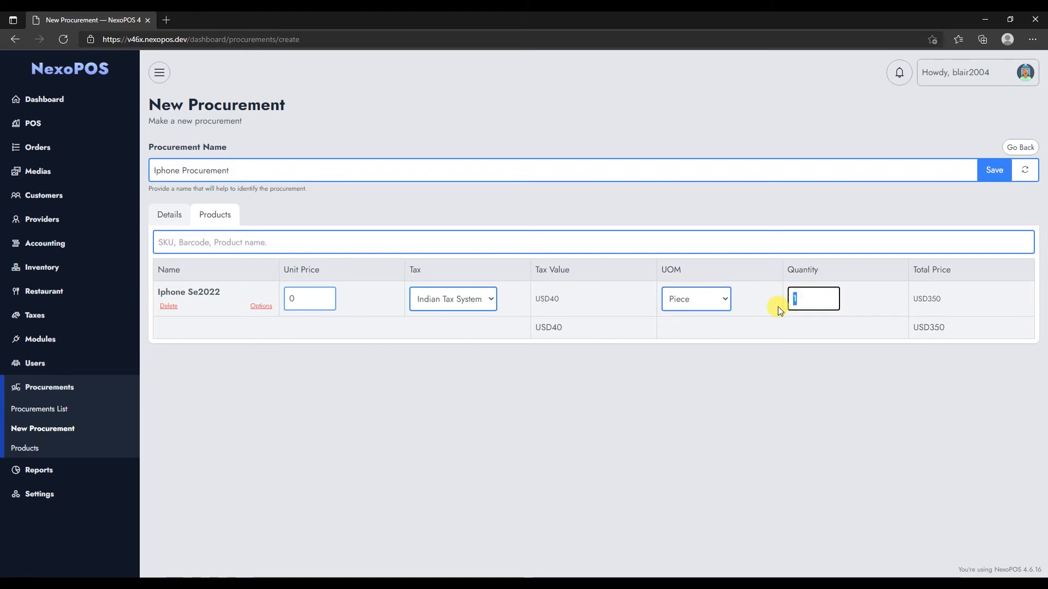
{"action": "type", "text": "20"}
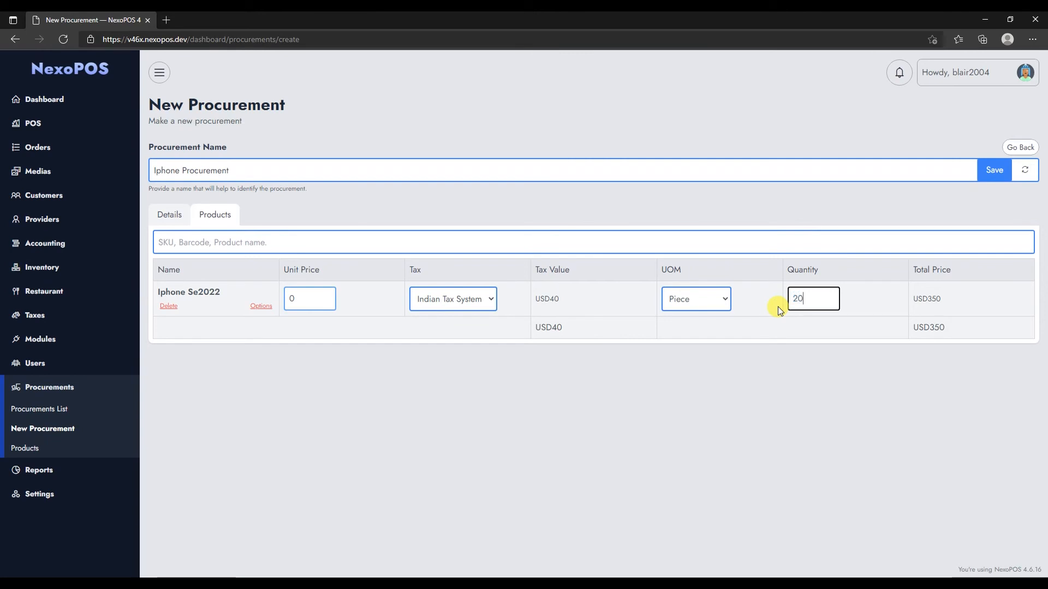
{"action": "mouse_move", "coordinate": [324, 314]}
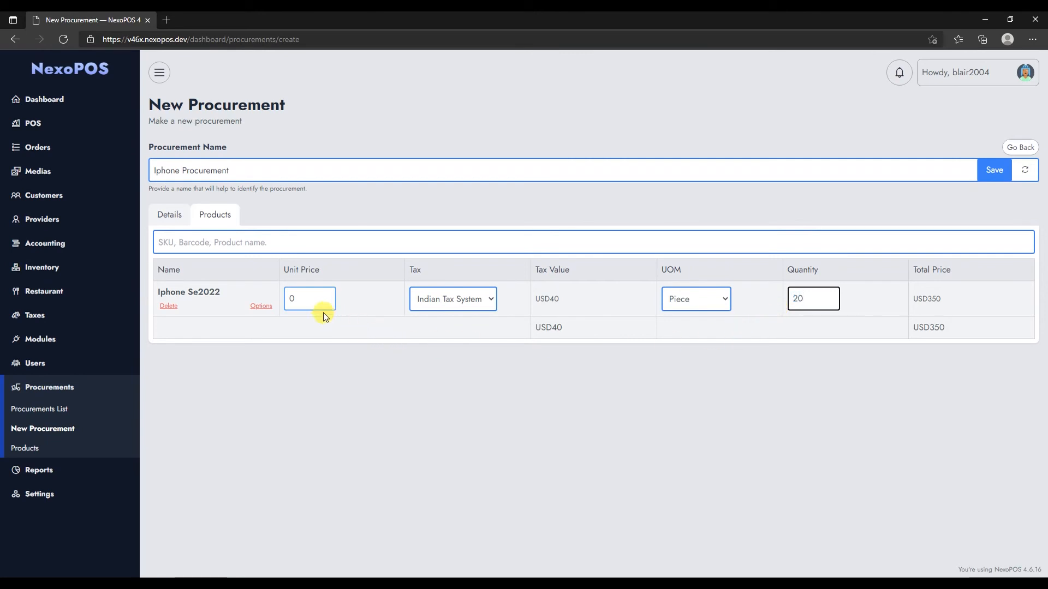
{"action": "type", "text": "3"}
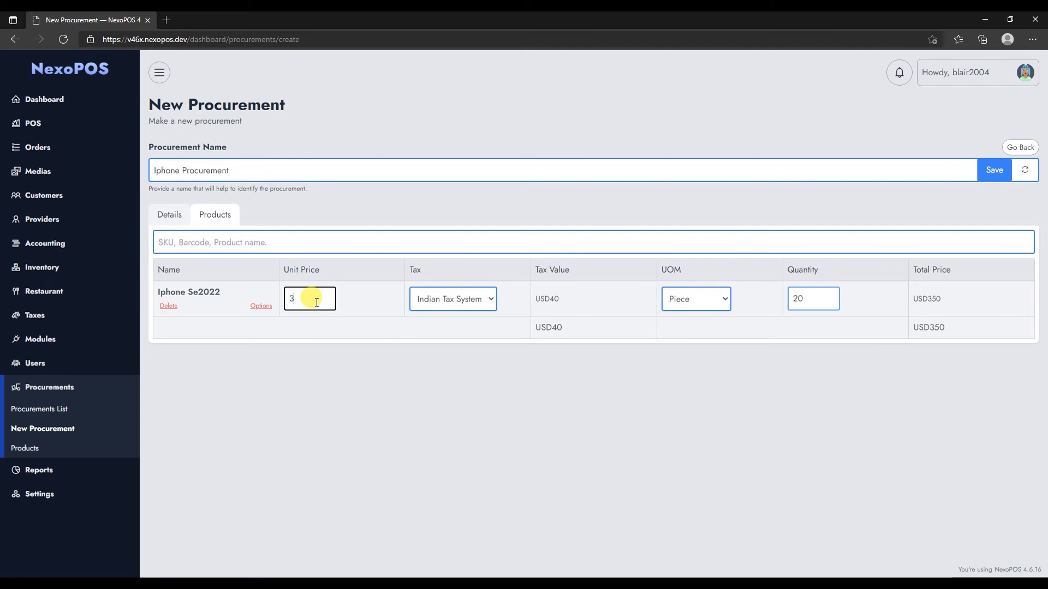
{"action": "type", "text": "50"}
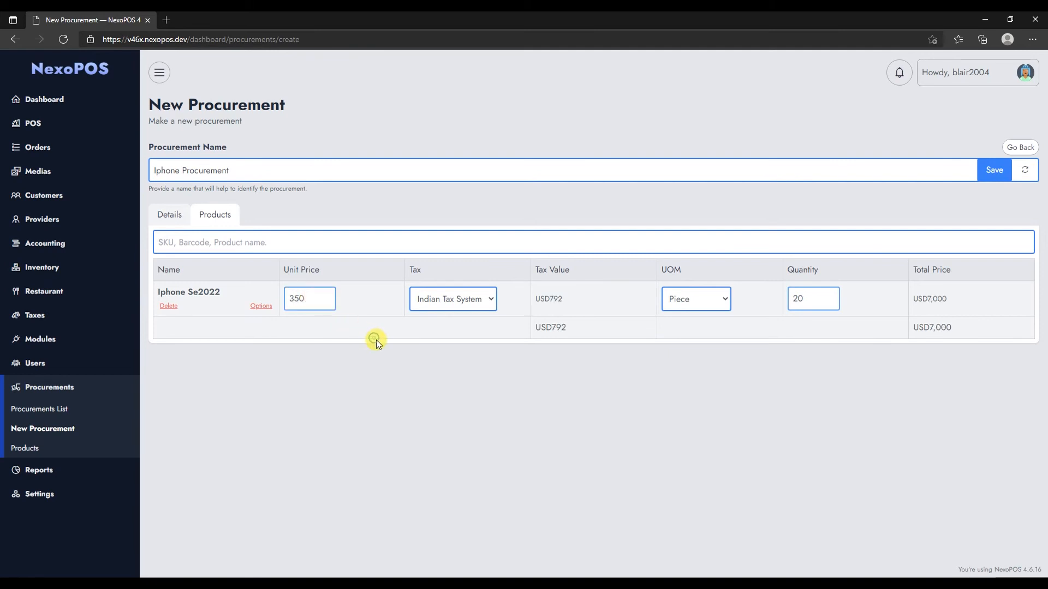
{"action": "mouse_move", "coordinate": [494, 319]}
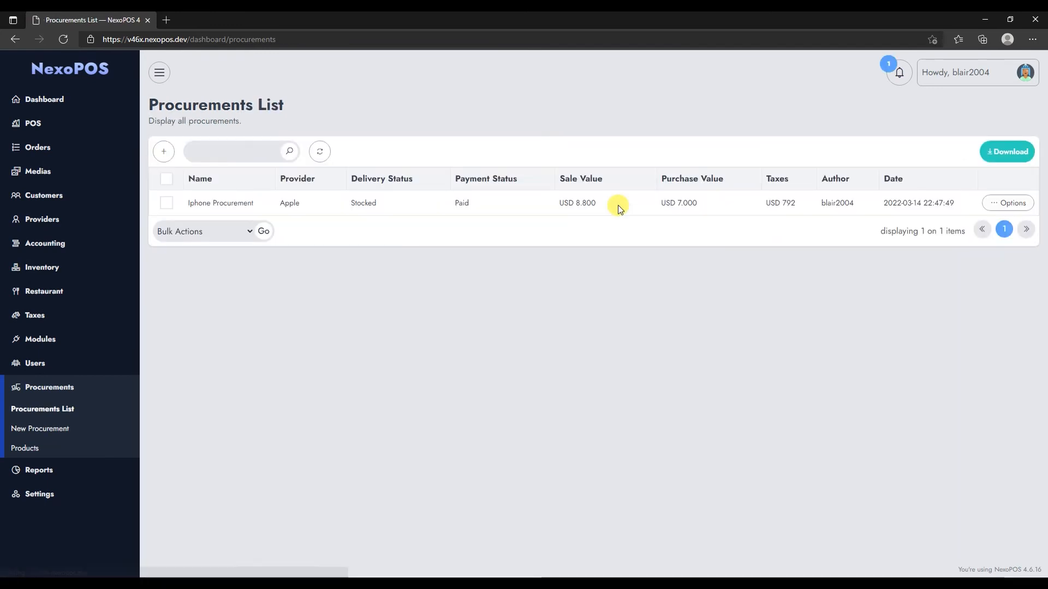
{"action": "mouse_move", "coordinate": [455, 197]}
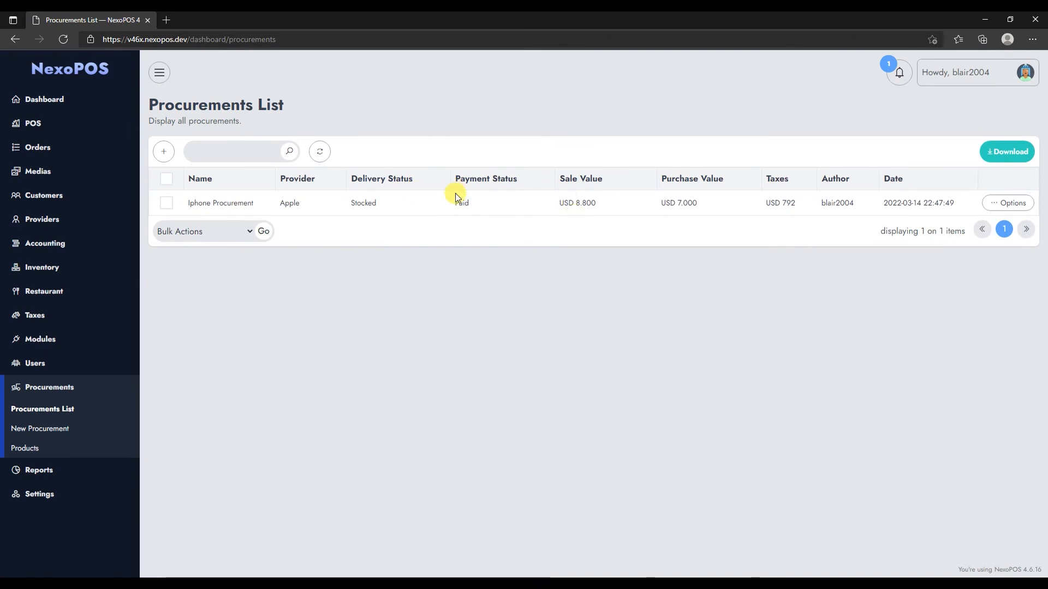
Save Iphone Procurement (Apple, Stocked, Paid, USD 7.000) and go to the products list
{"action": "double_click", "coordinate": [461, 203]}
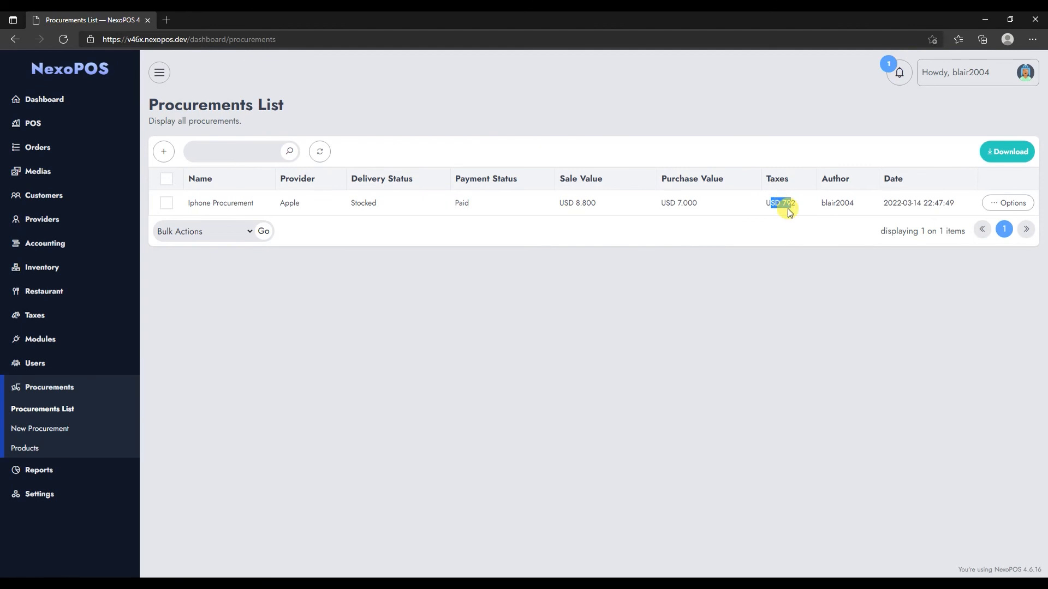
{"action": "left_click", "coordinate": [44, 291]}
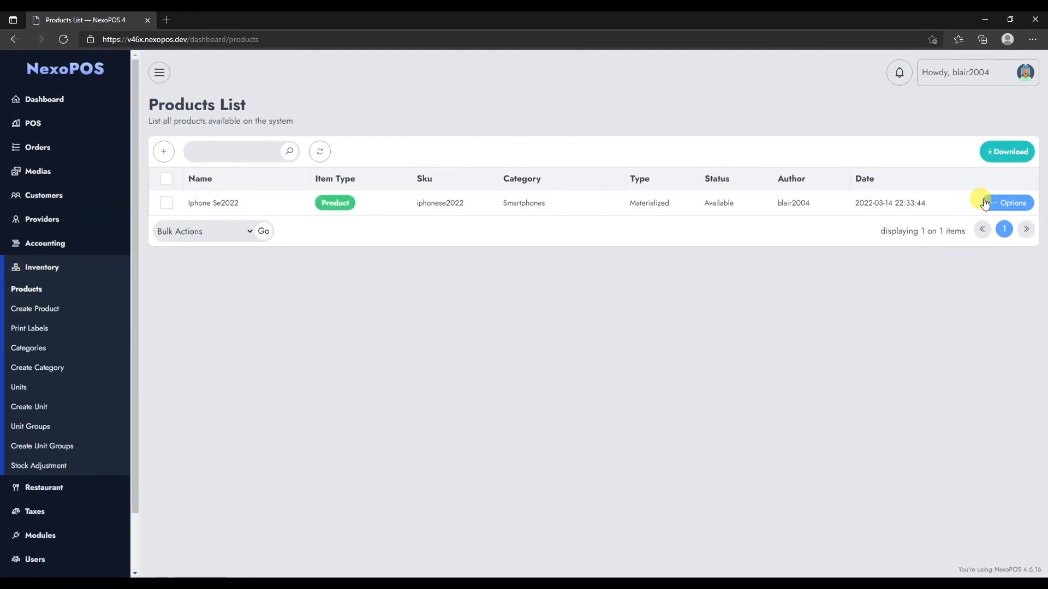
Open the options for the Iphone Se2022 row in the products list
{"action": "left_click", "coordinate": [1012, 202]}
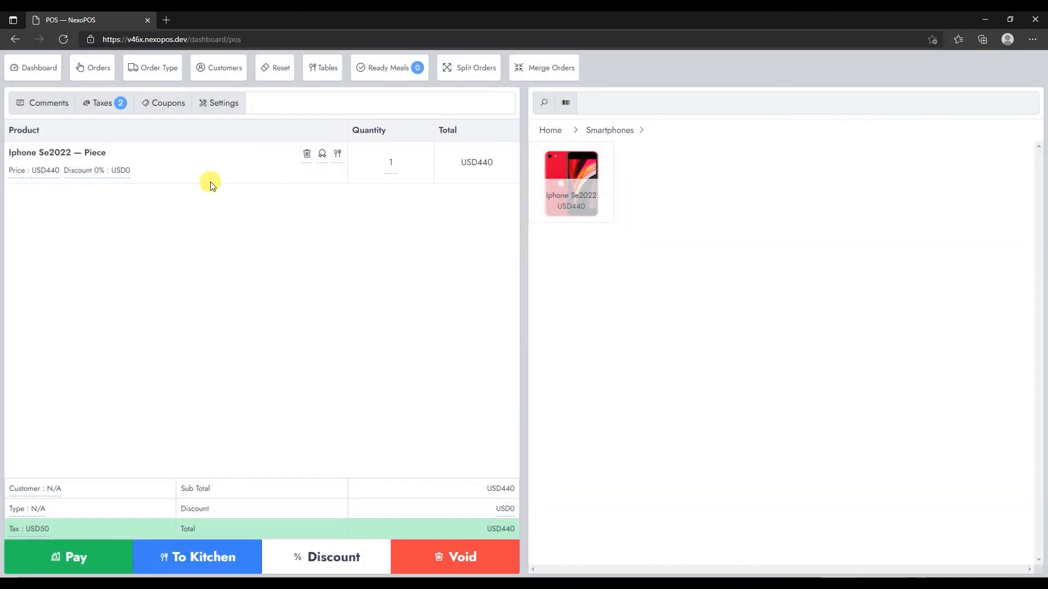
Add Iphone Se2022 to the POS cart and start entering its quantity
{"action": "left_click", "coordinate": [390, 162]}
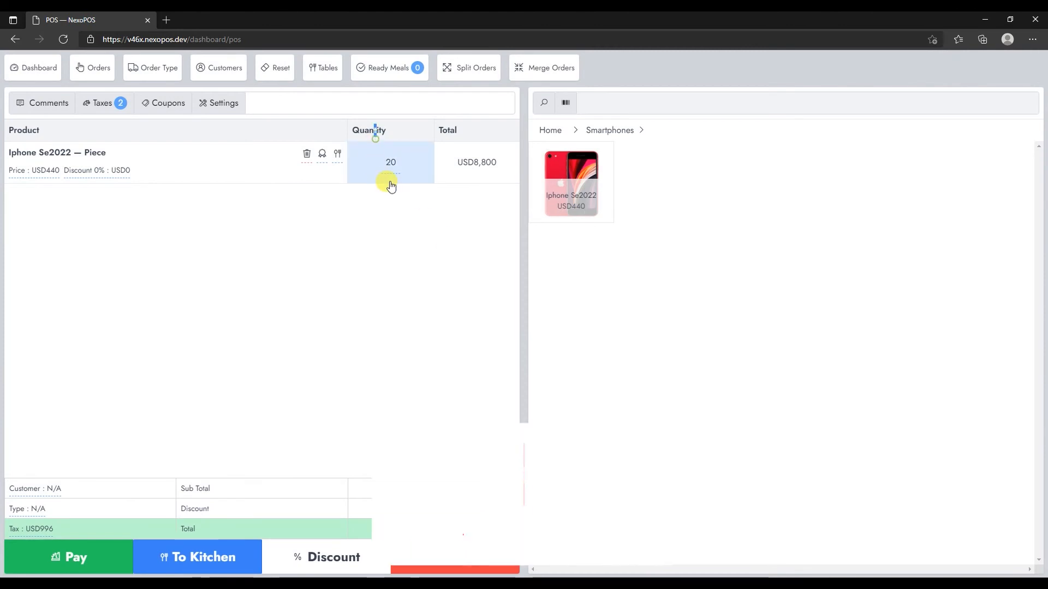
{"action": "left_click", "coordinate": [391, 162]}
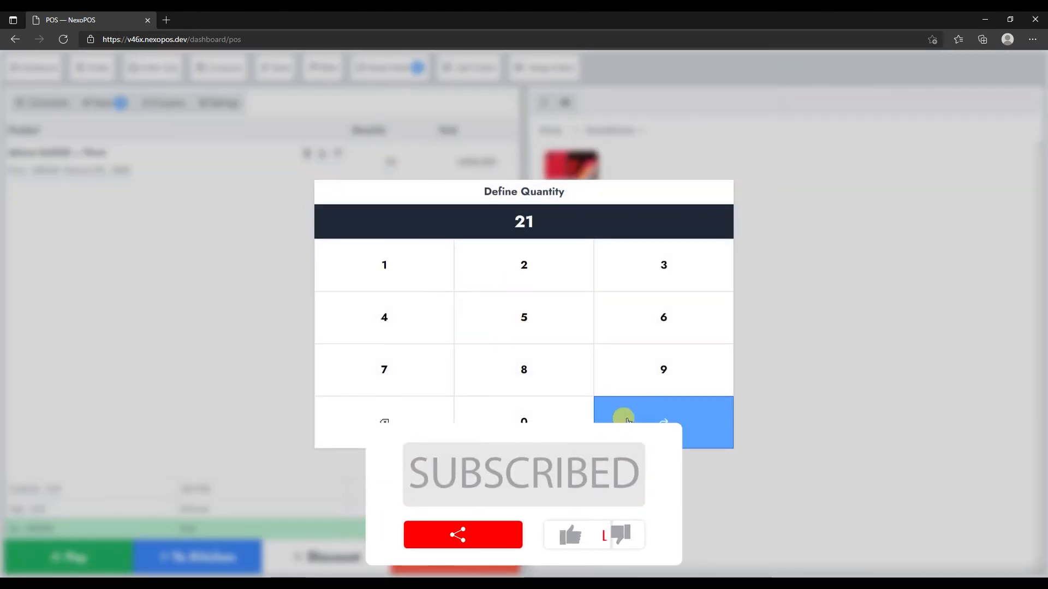